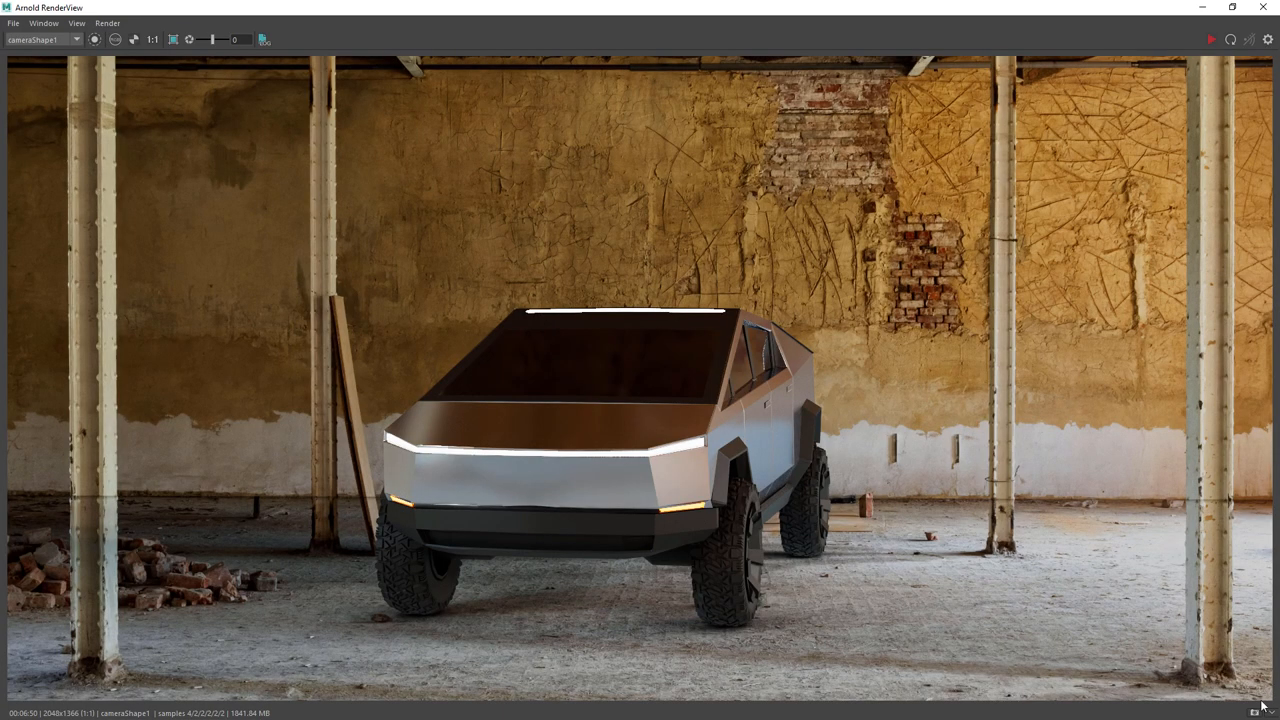
Show the saved render snapshots and view Snapshot_02 for comparison.
{"action": "left_click", "coordinate": [93, 659]}
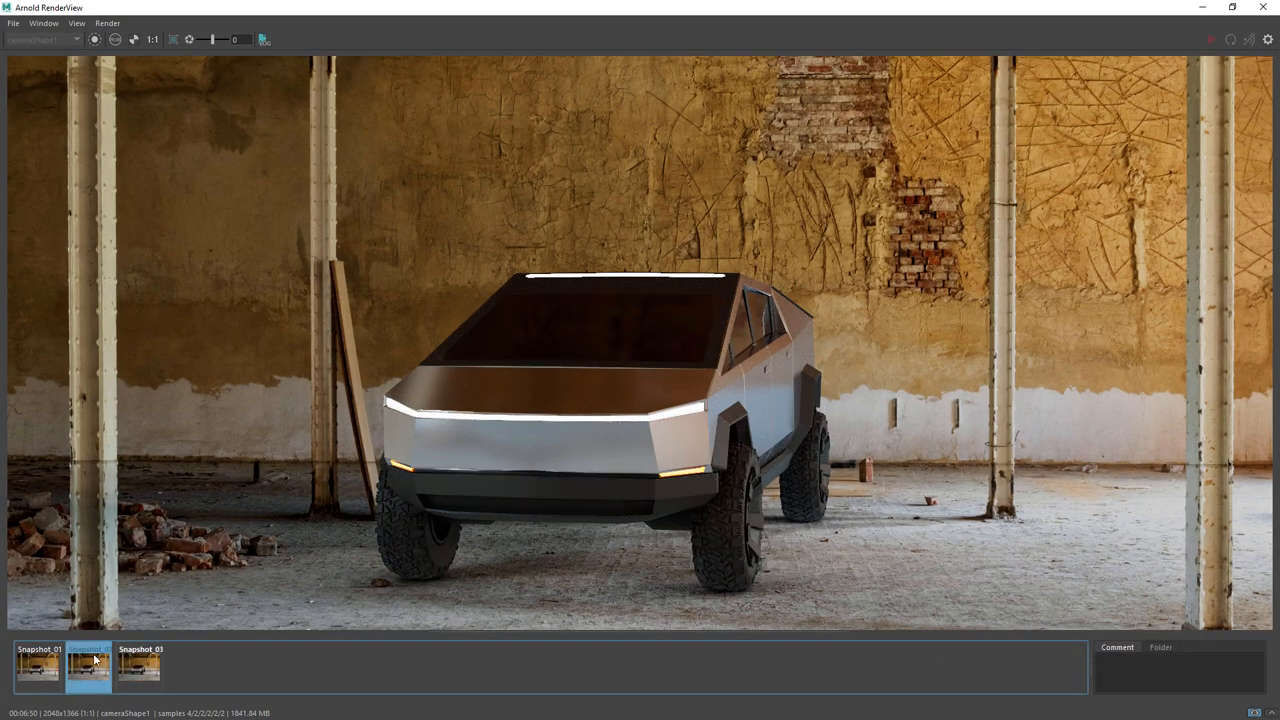
{"action": "left_click", "coordinate": [140, 667]}
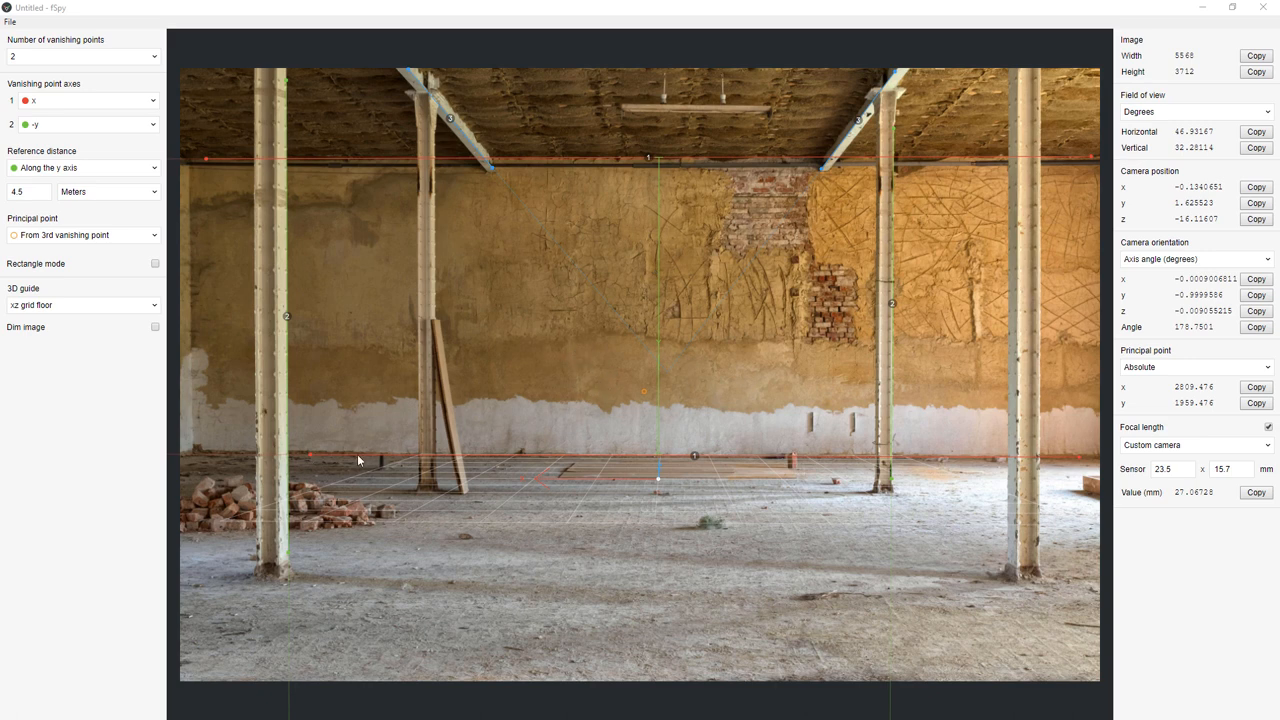
{"action": "mouse_move", "coordinate": [441, 119]}
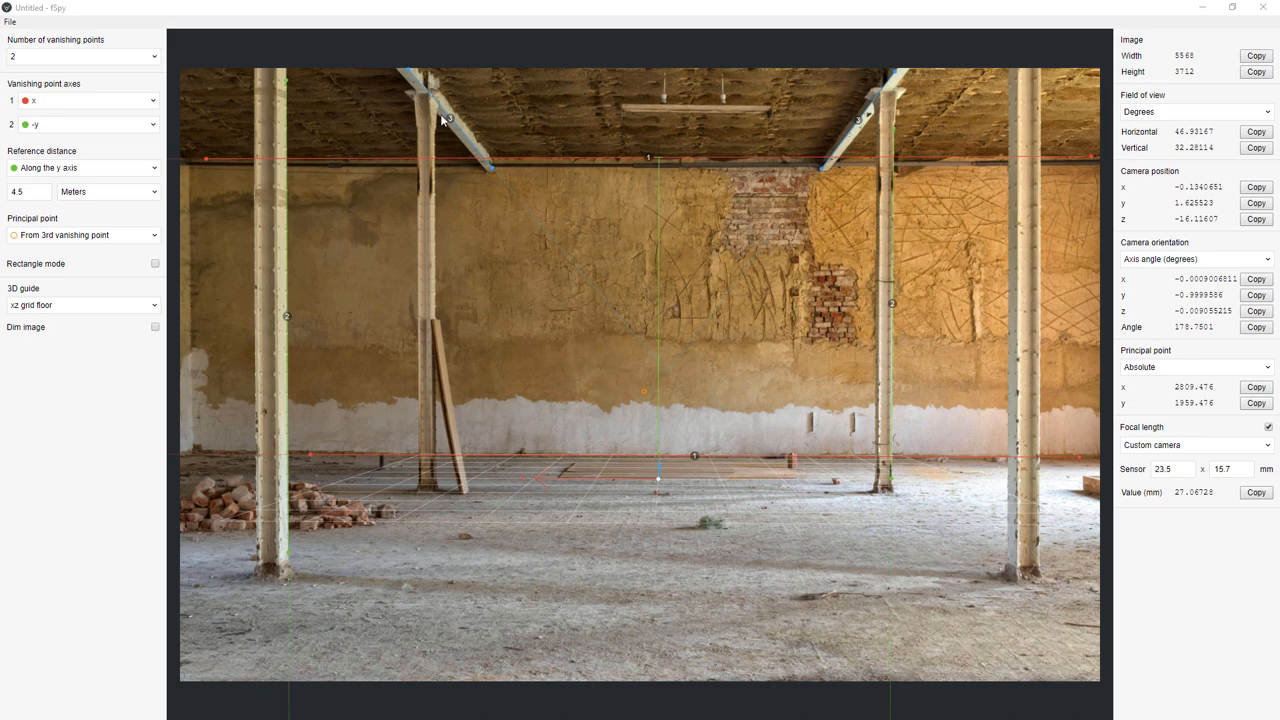
{"action": "mouse_move", "coordinate": [862, 430]}
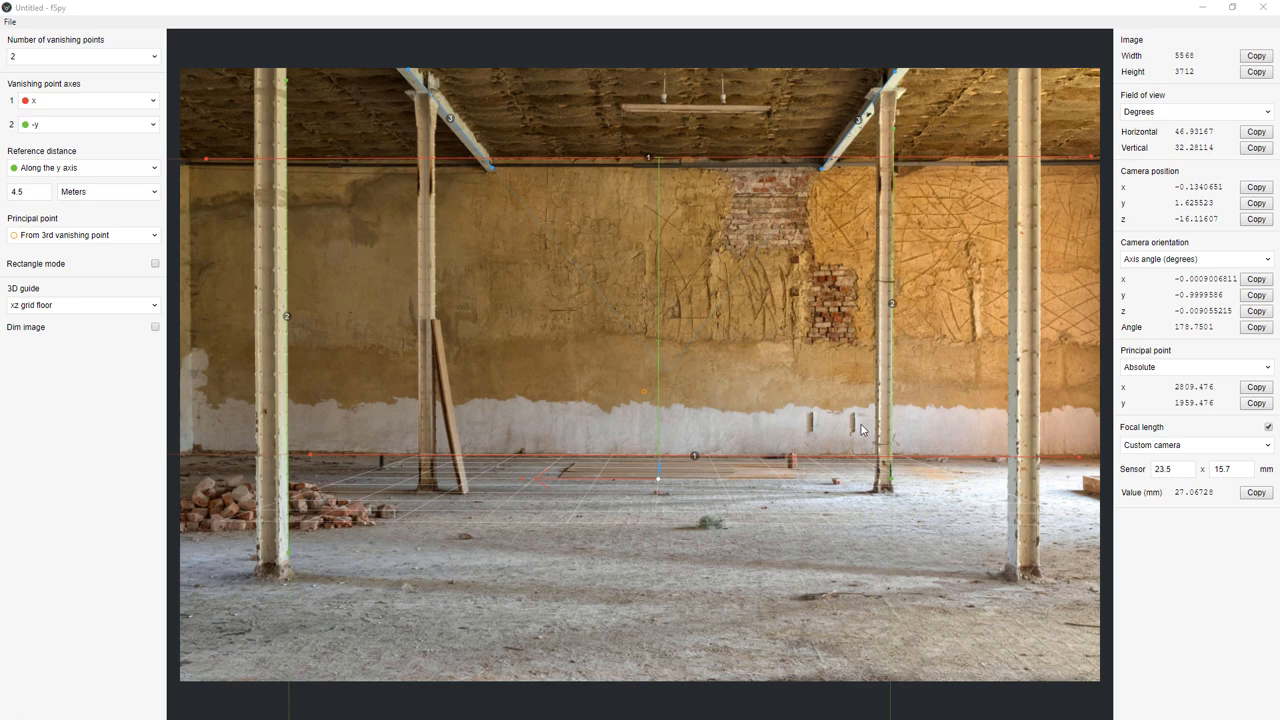
{"action": "mouse_move", "coordinate": [95, 248]}
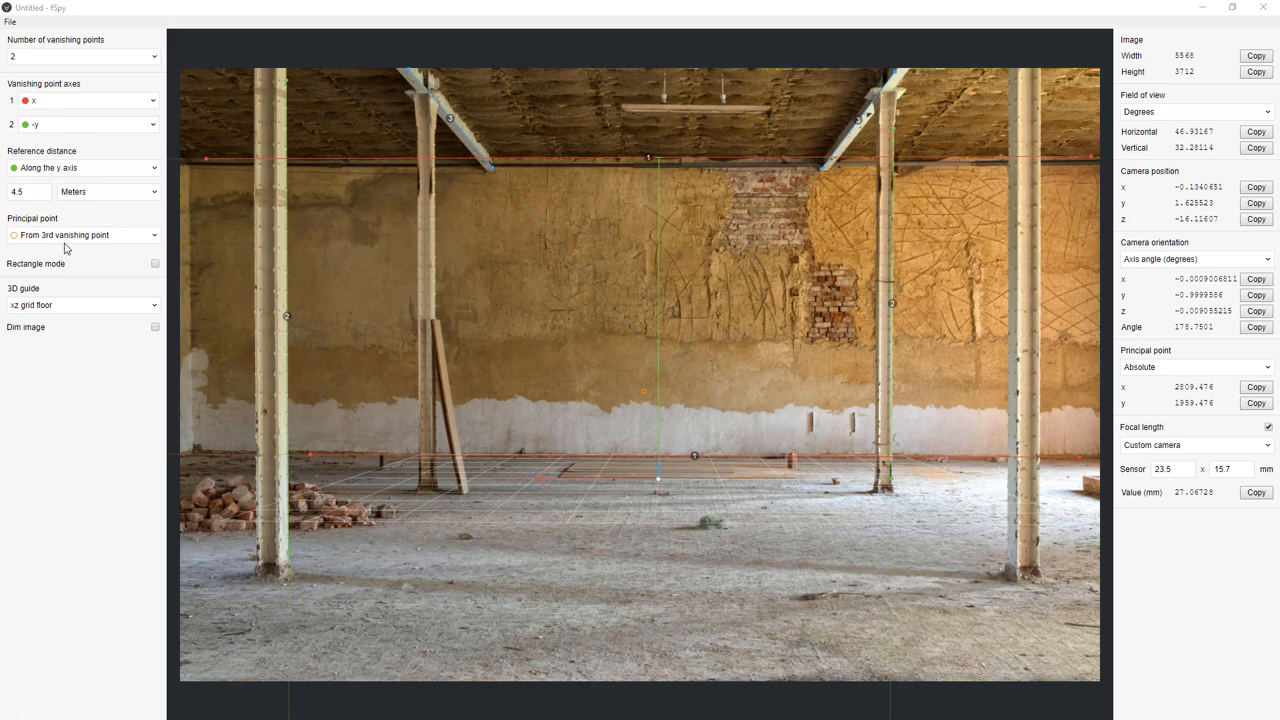
{"action": "left_click", "coordinate": [80, 235]}
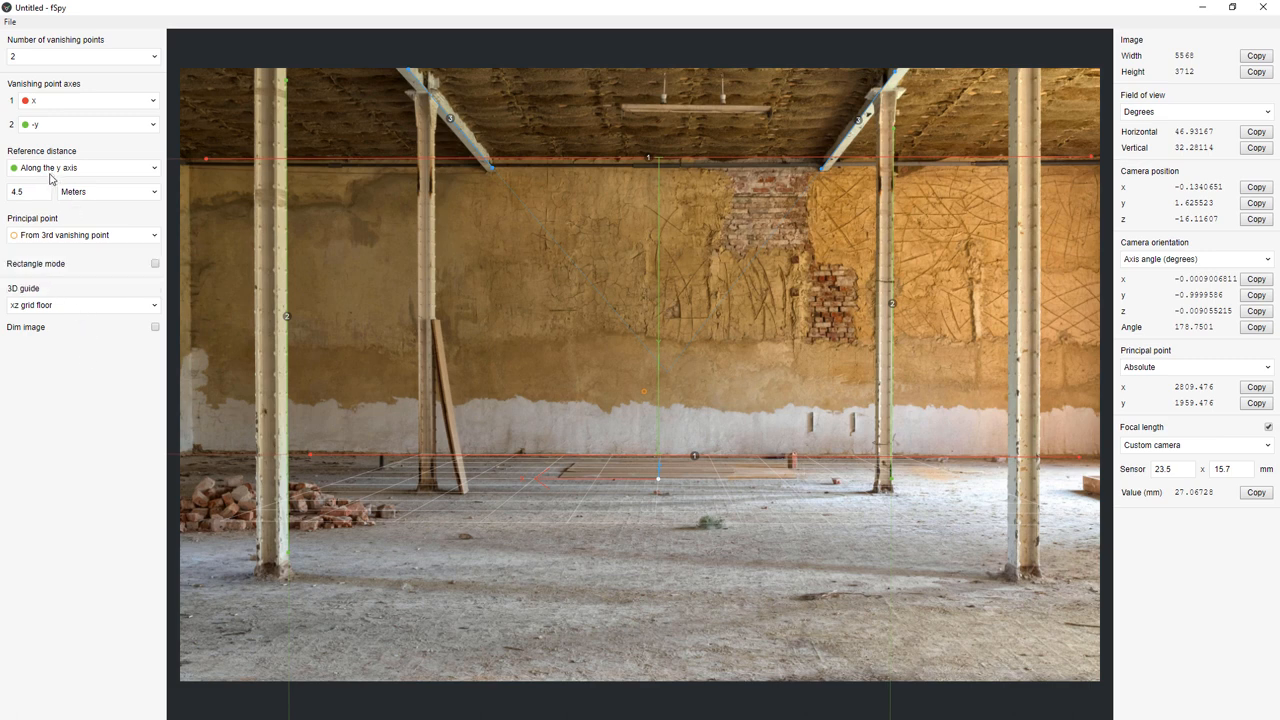
{"action": "left_click", "coordinate": [80, 167]}
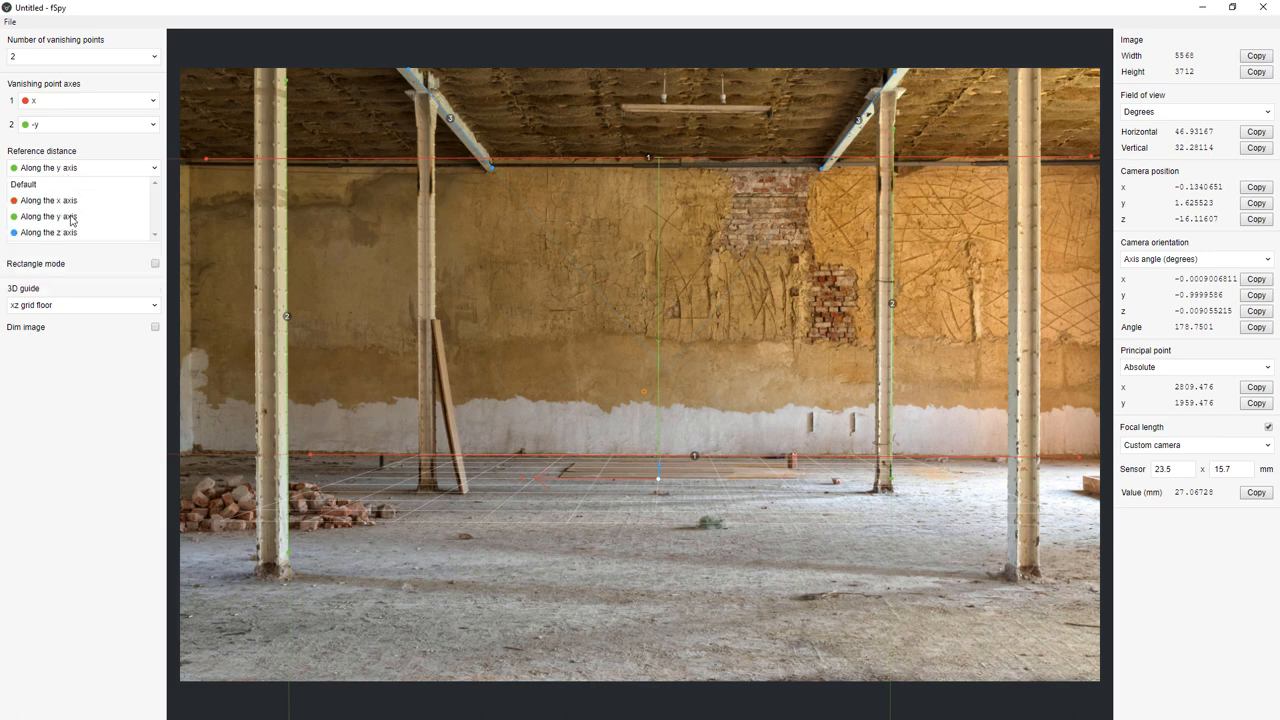
{"action": "left_click", "coordinate": [48, 216]}
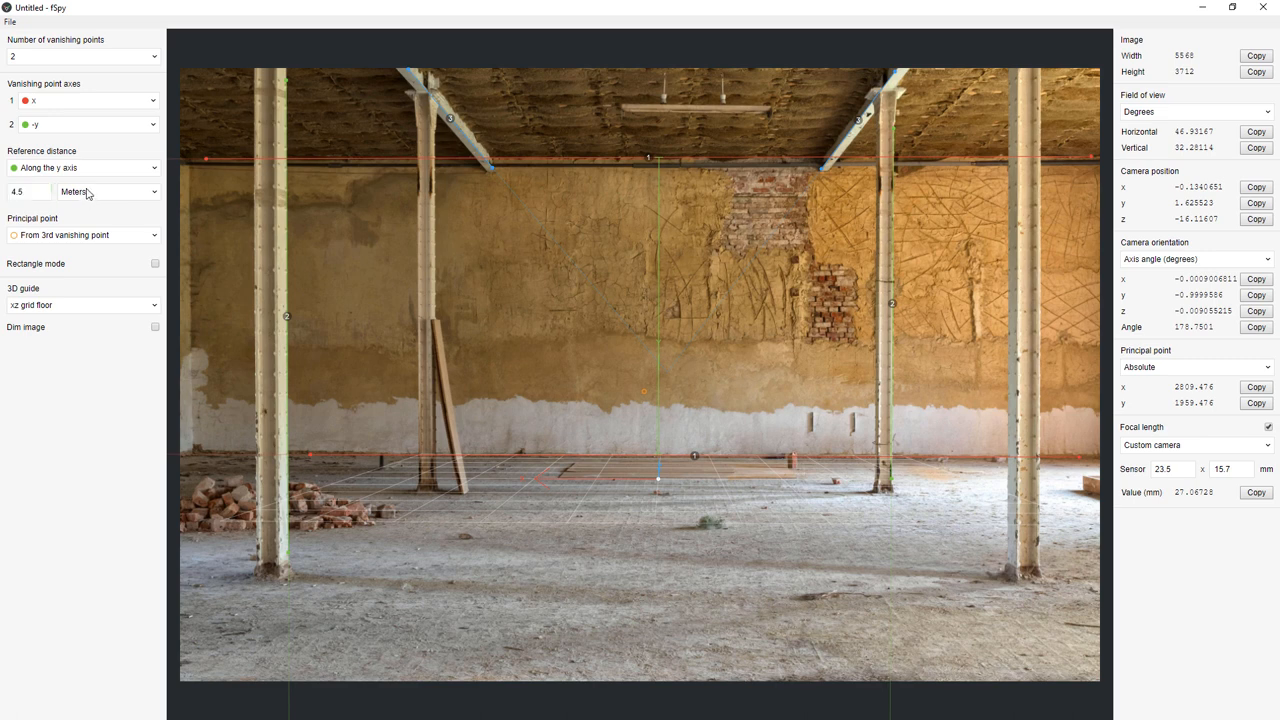
{"action": "left_click", "coordinate": [11, 19]}
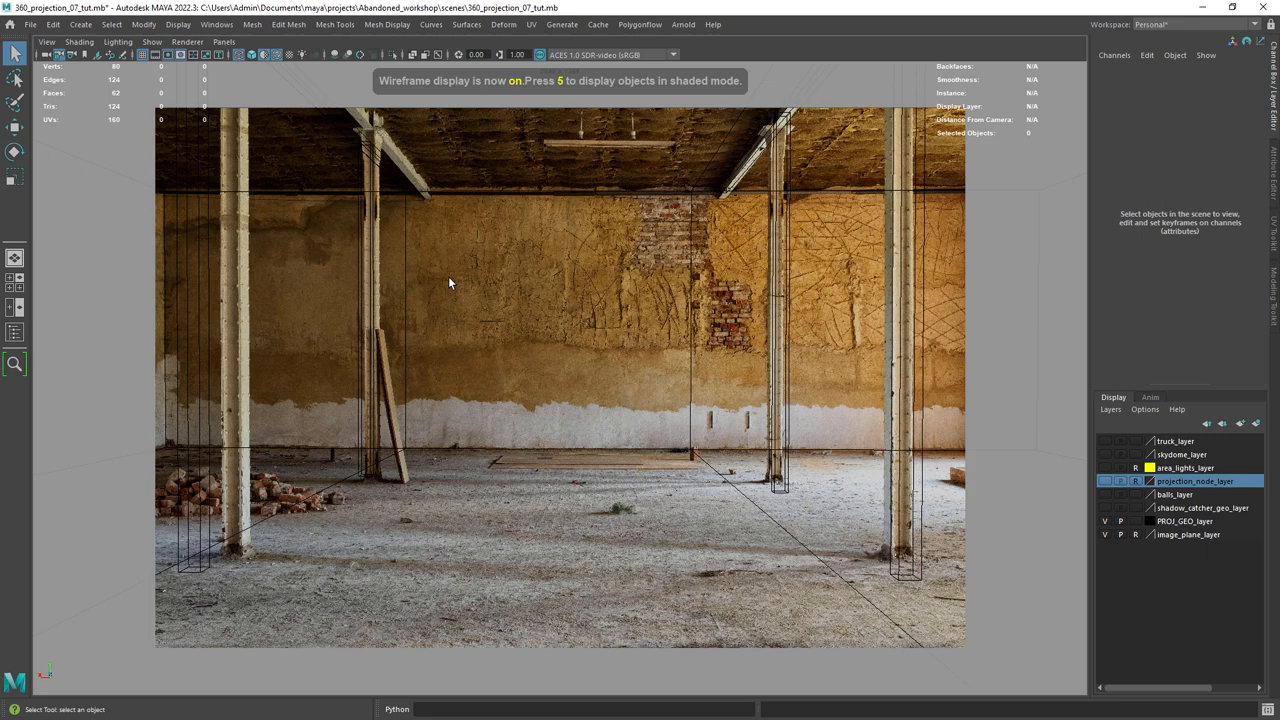
{"action": "mouse_move", "coordinate": [681, 322]}
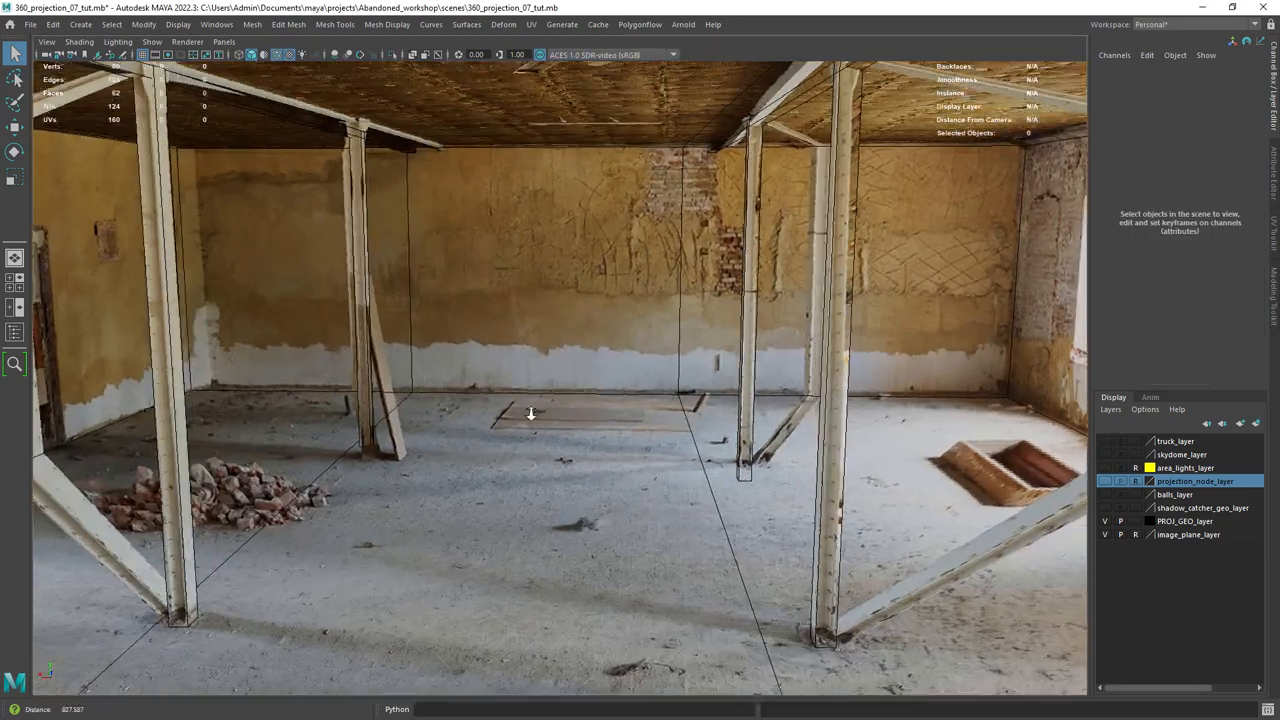
Orbit the perspective view to inspect the projected workshop geometry.
{"action": "left_click_drag", "start_coordinate": [530, 413], "coordinate": [530, 400]}
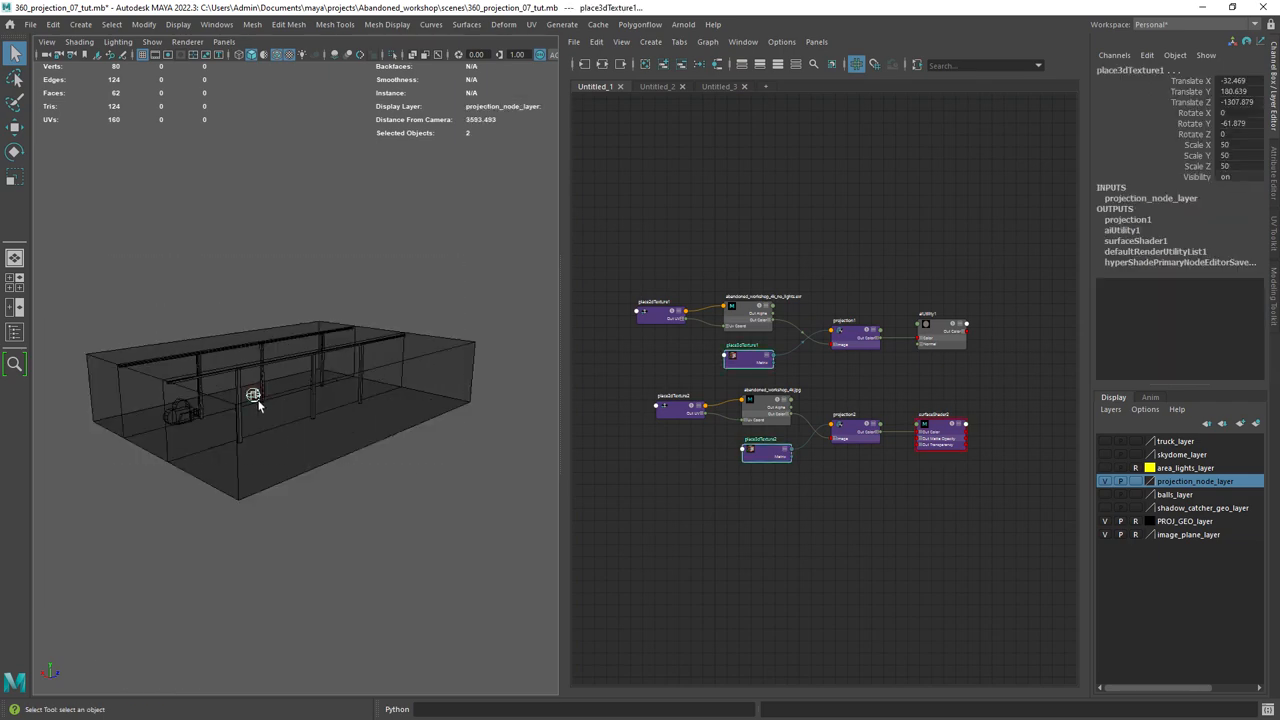
Open Arnold RenderView and start rendering the camera view.
{"action": "left_click", "coordinate": [207, 25]}
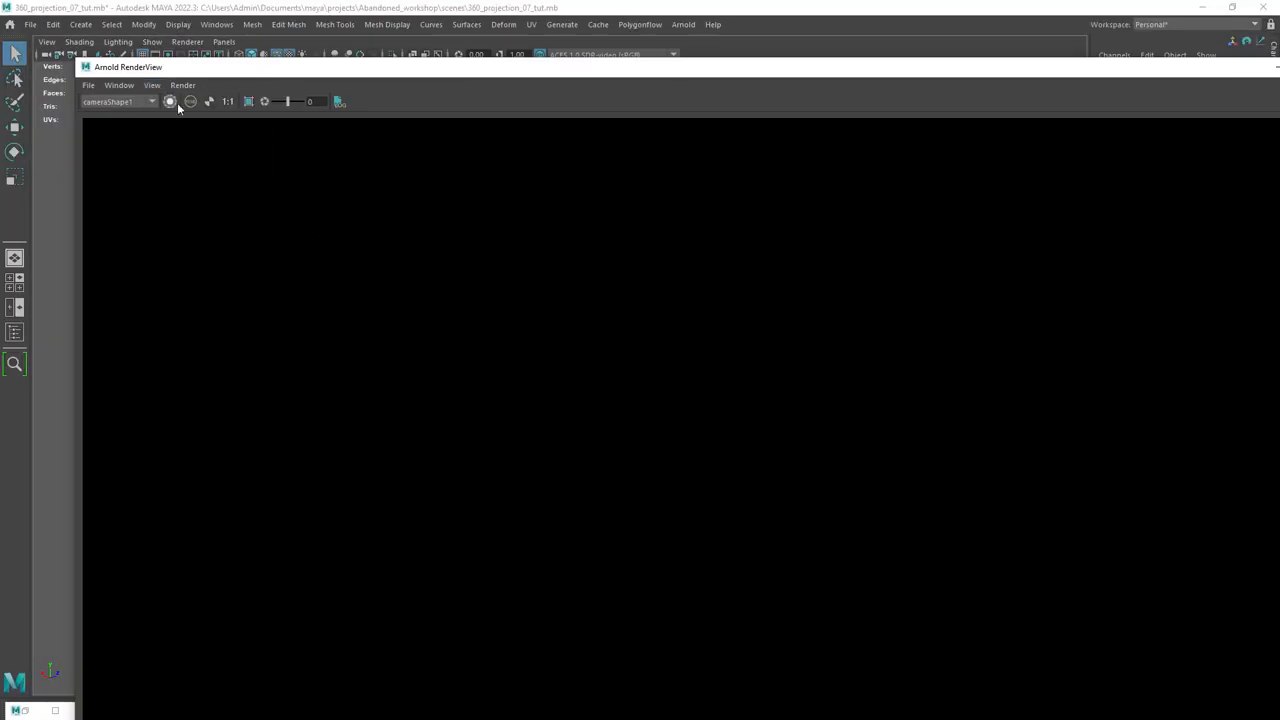
{"action": "left_click", "coordinate": [170, 101]}
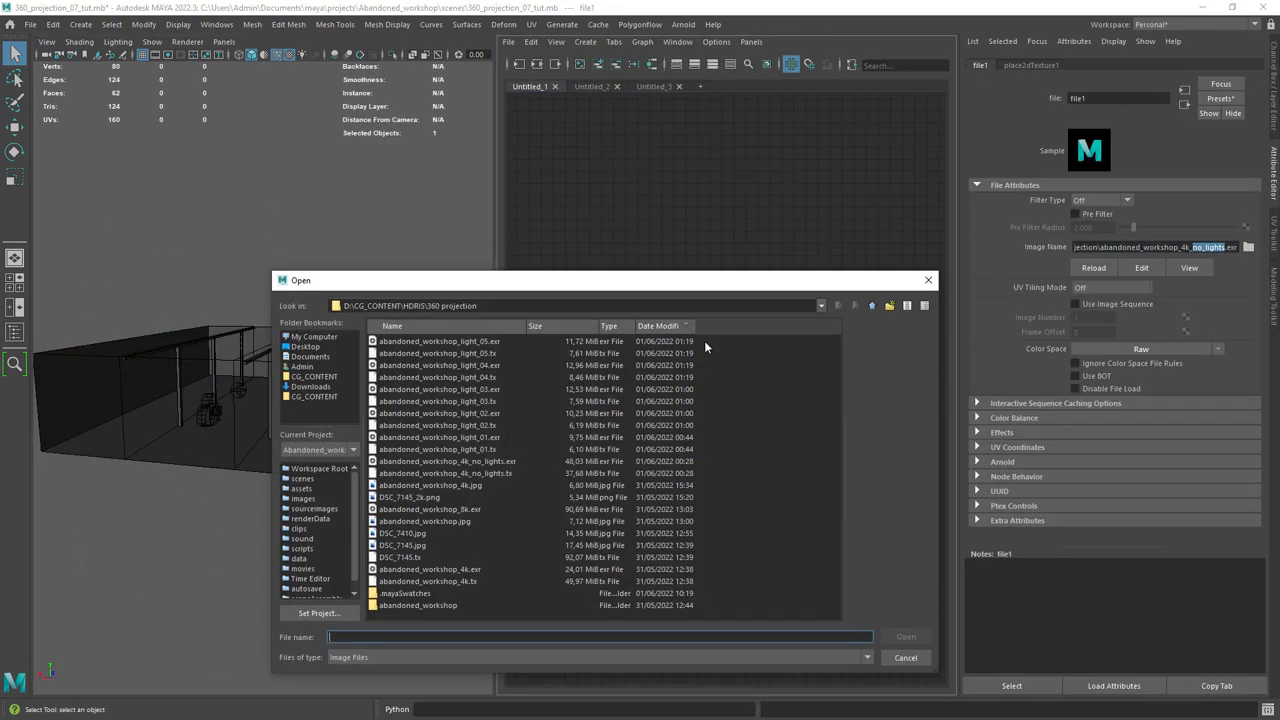
Load abandoned_workshop_4k.jpg as the projection texture, then close the render view.
{"action": "left_click", "coordinate": [430, 485]}
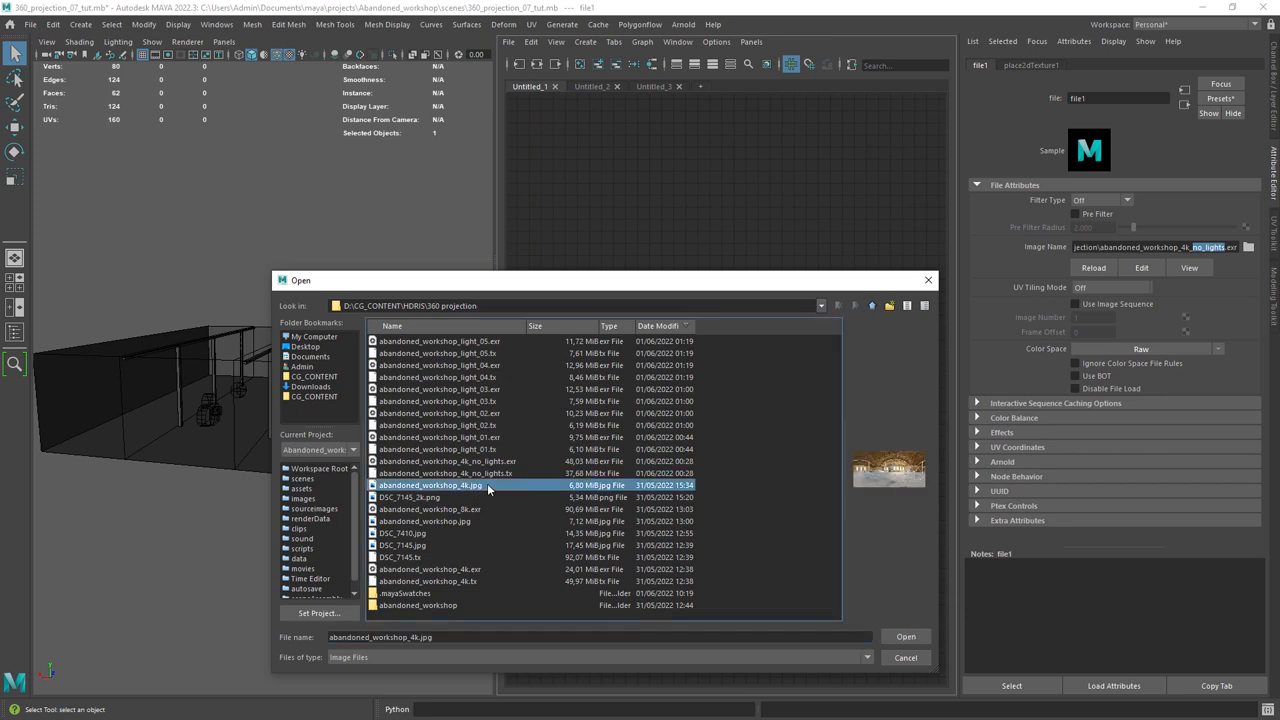
{"action": "left_click", "coordinate": [907, 637]}
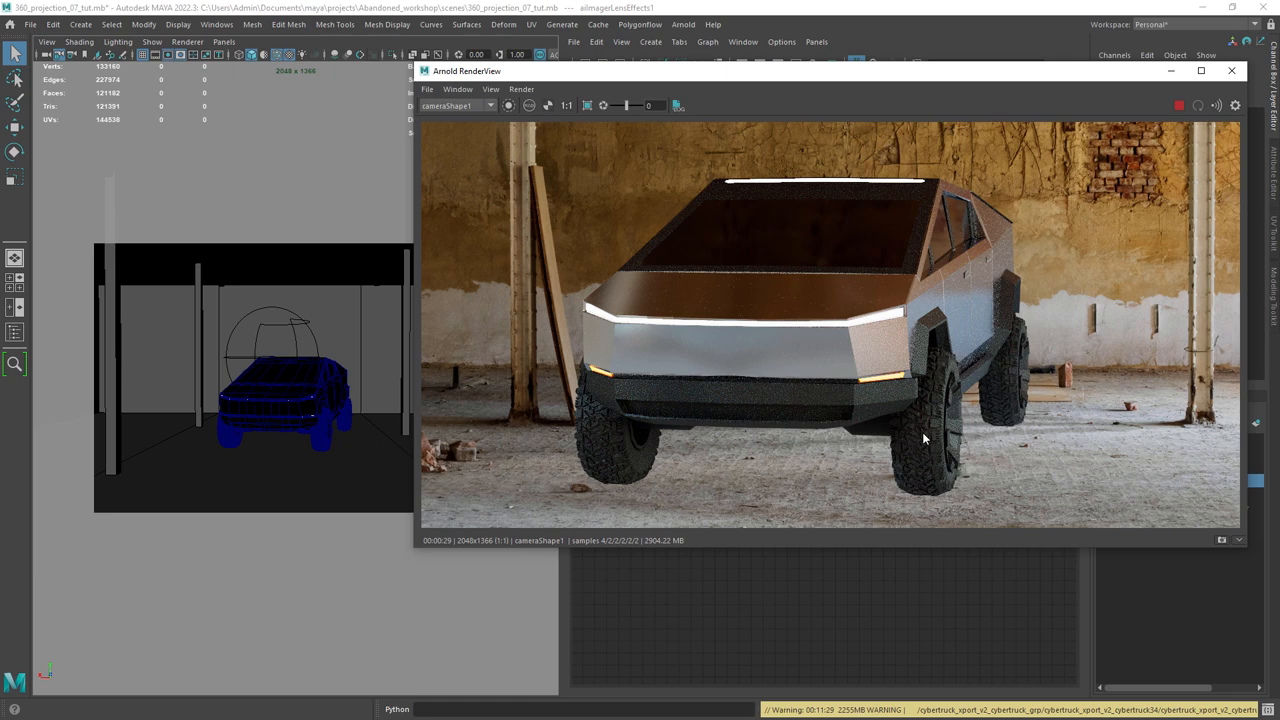
{"action": "mouse_move", "coordinate": [990, 263]}
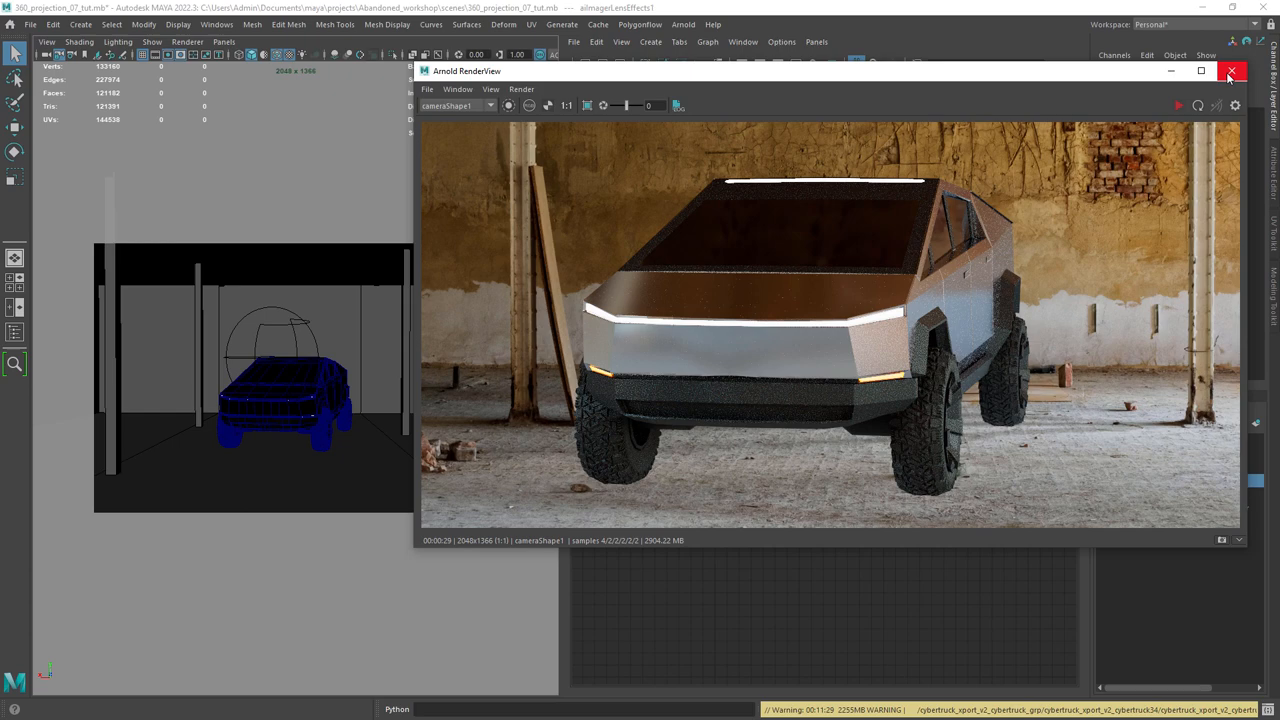
{"action": "left_click", "coordinate": [1232, 70]}
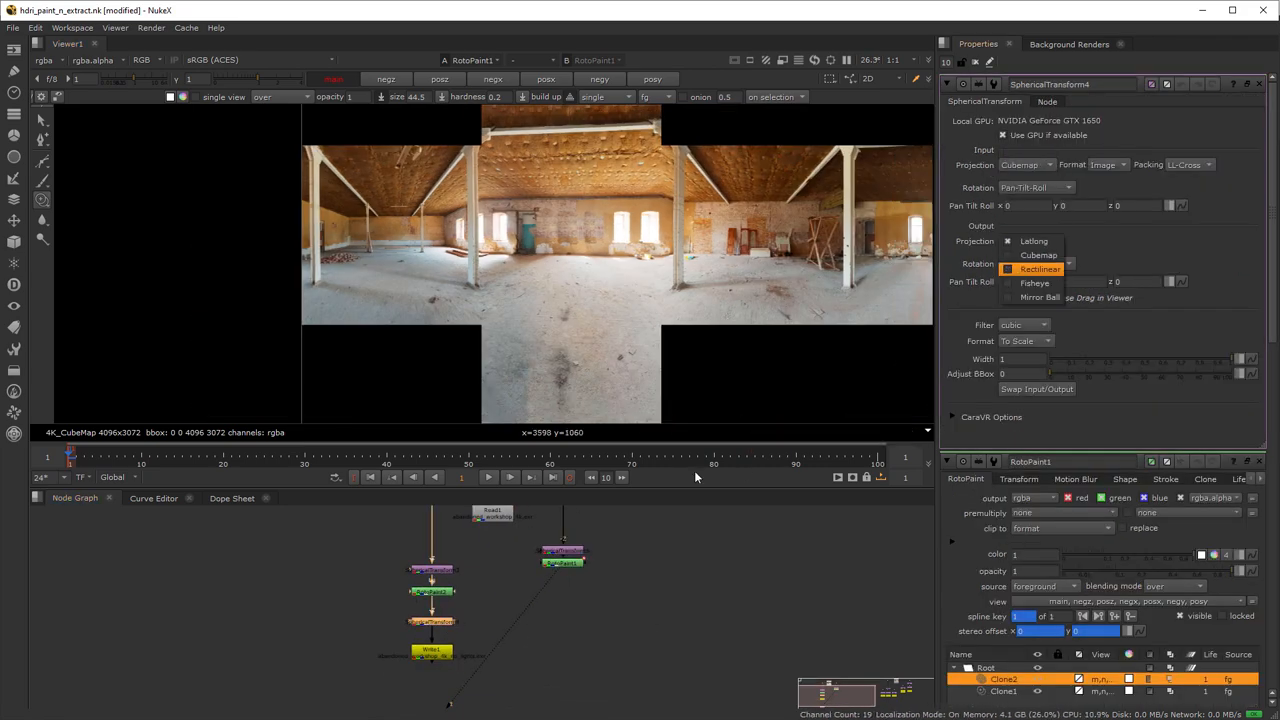
Set SphericalTransform4's output projection to Rectilinear.
{"action": "left_click", "coordinate": [1033, 240]}
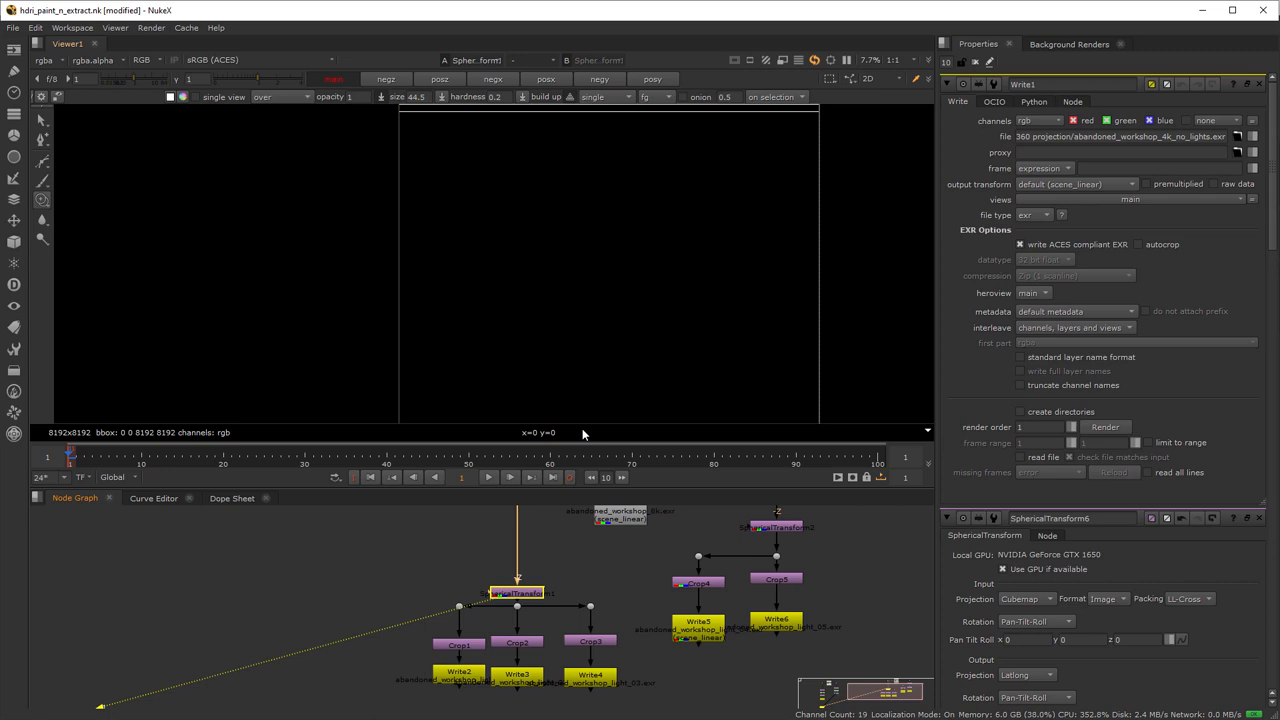
{"action": "mouse_move", "coordinate": [653, 348]}
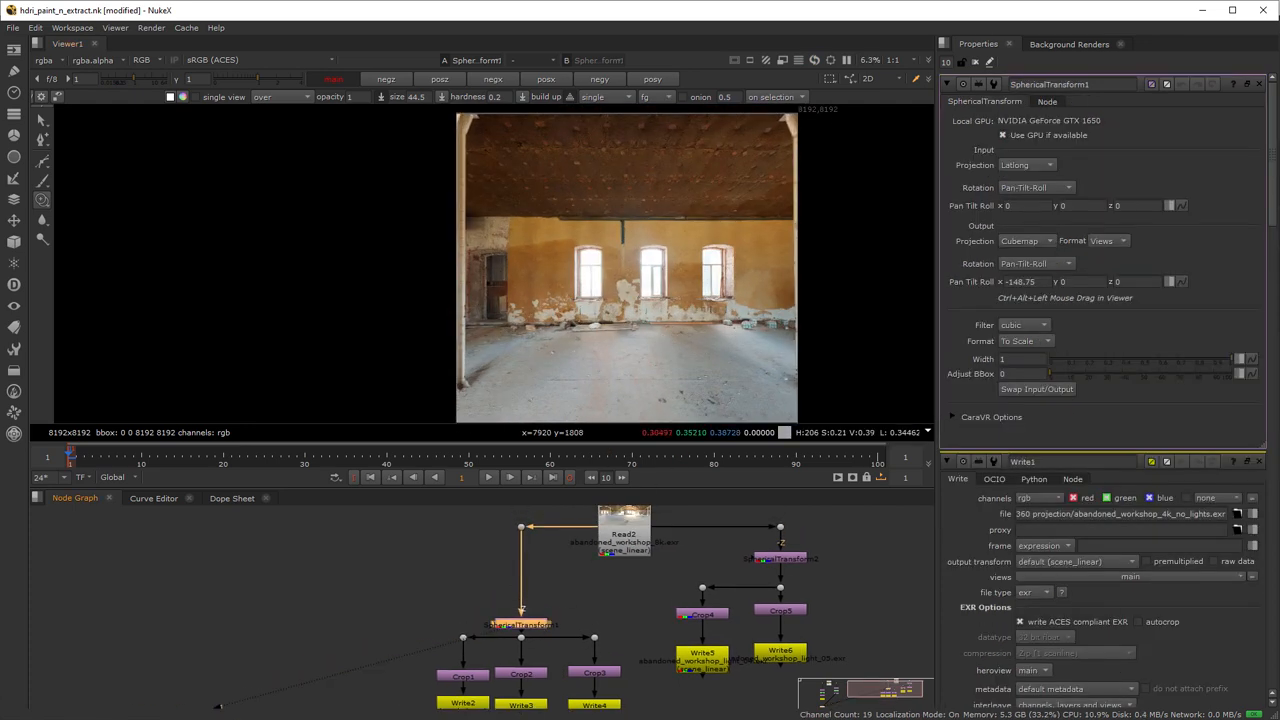
Switch the cubemap output format to a single image, then to separate views.
{"action": "left_click", "coordinate": [1025, 240]}
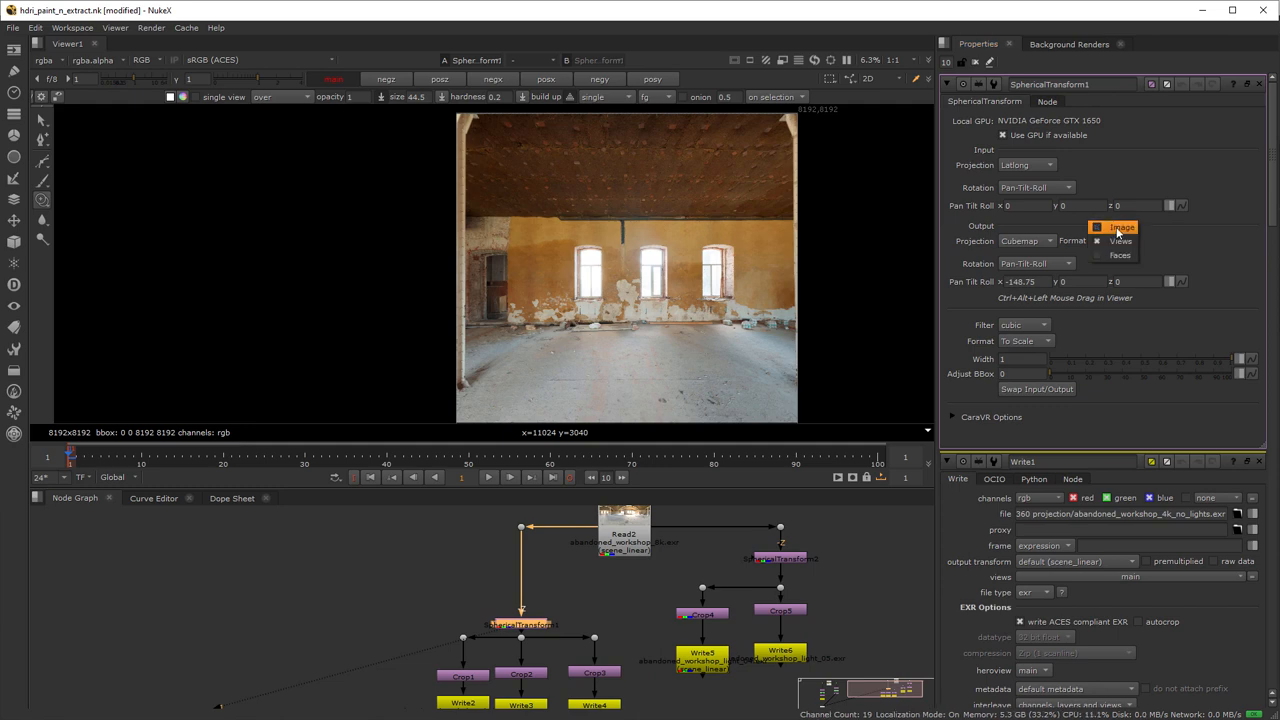
{"action": "left_click", "coordinate": [1121, 227]}
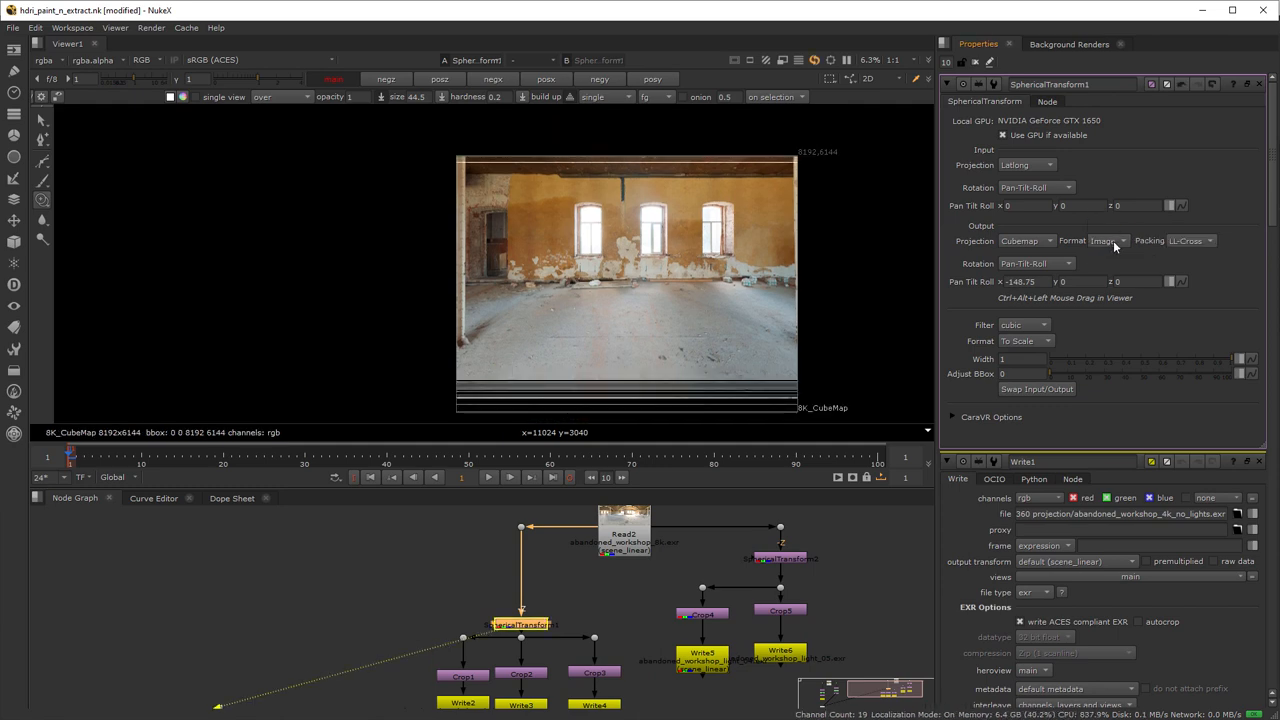
{"action": "left_click", "coordinate": [1108, 240]}
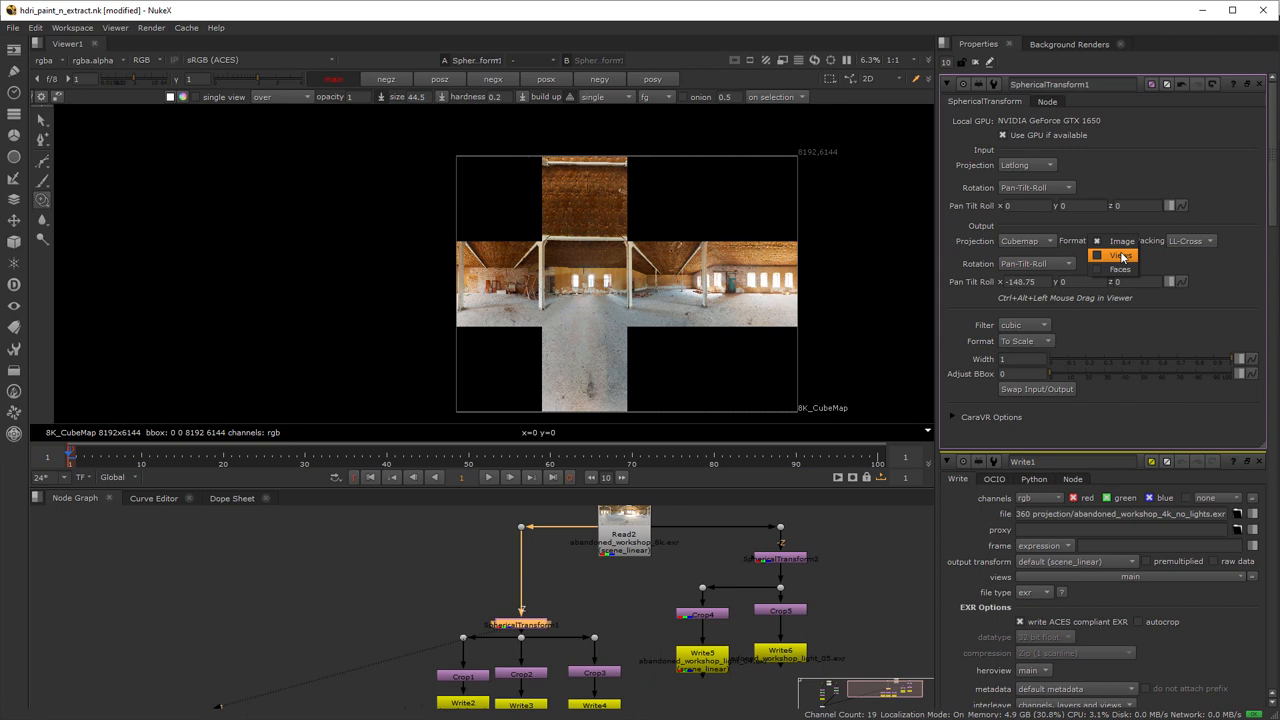
{"action": "left_click", "coordinate": [1115, 254]}
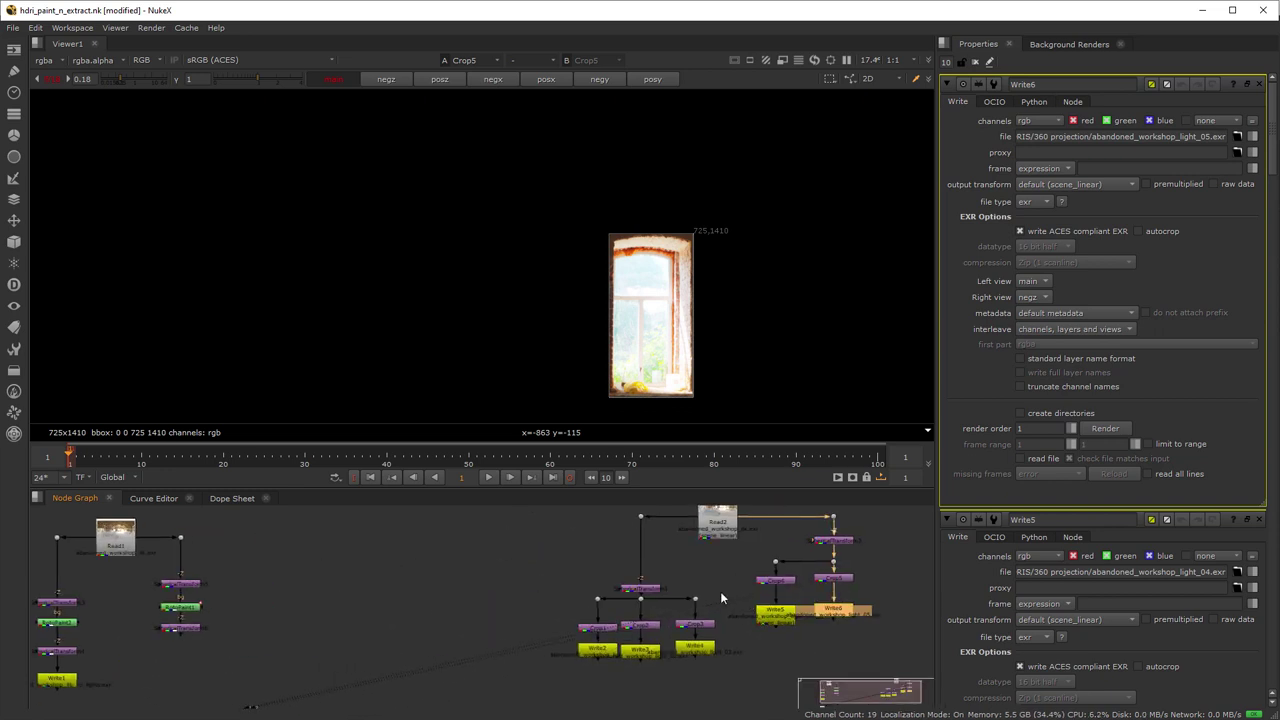
{"action": "mouse_move", "coordinate": [724, 586]}
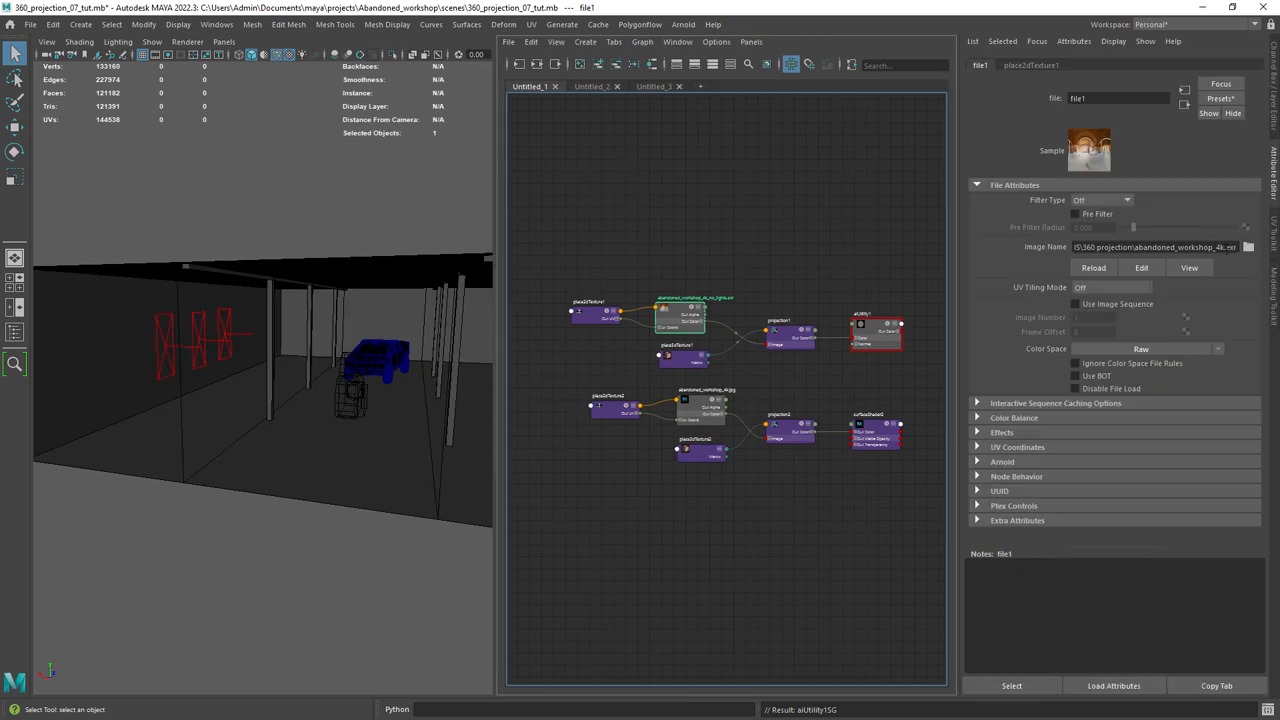
Point the projection file texture to abandoned_workshop_4k_no_lights.exr.
{"action": "left_click", "coordinate": [1224, 247]}
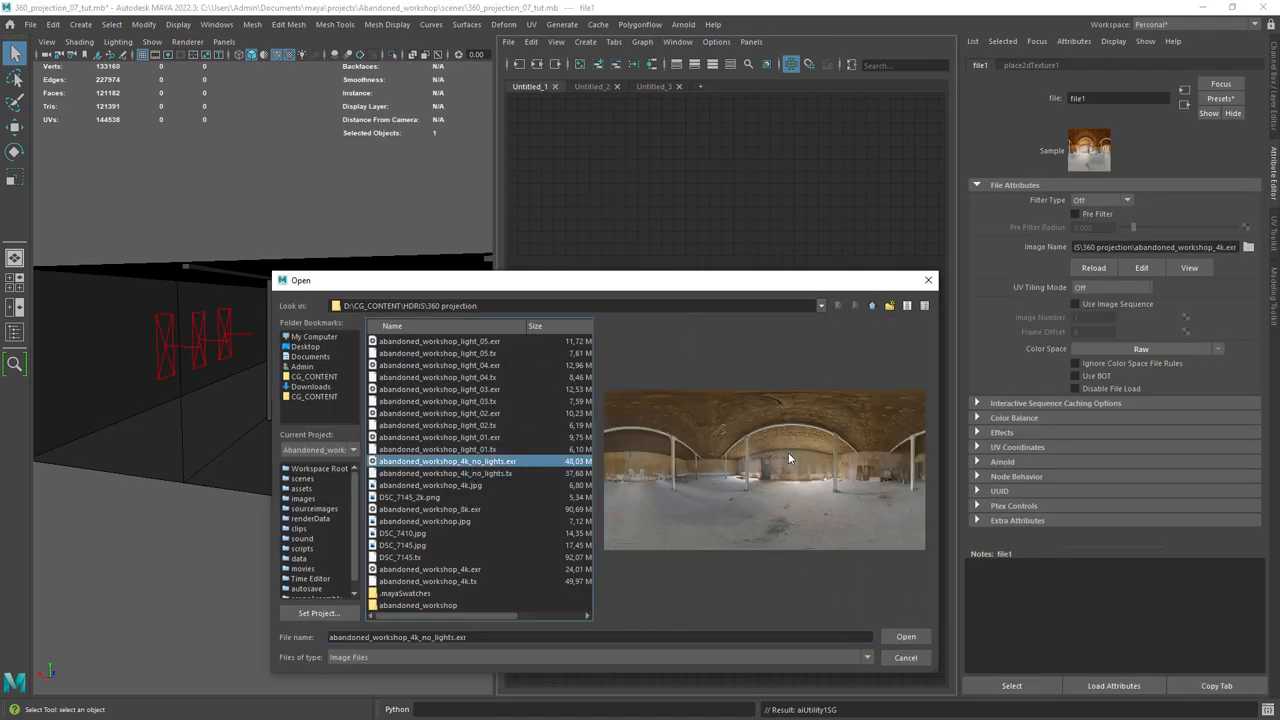
{"action": "left_click", "coordinate": [907, 636]}
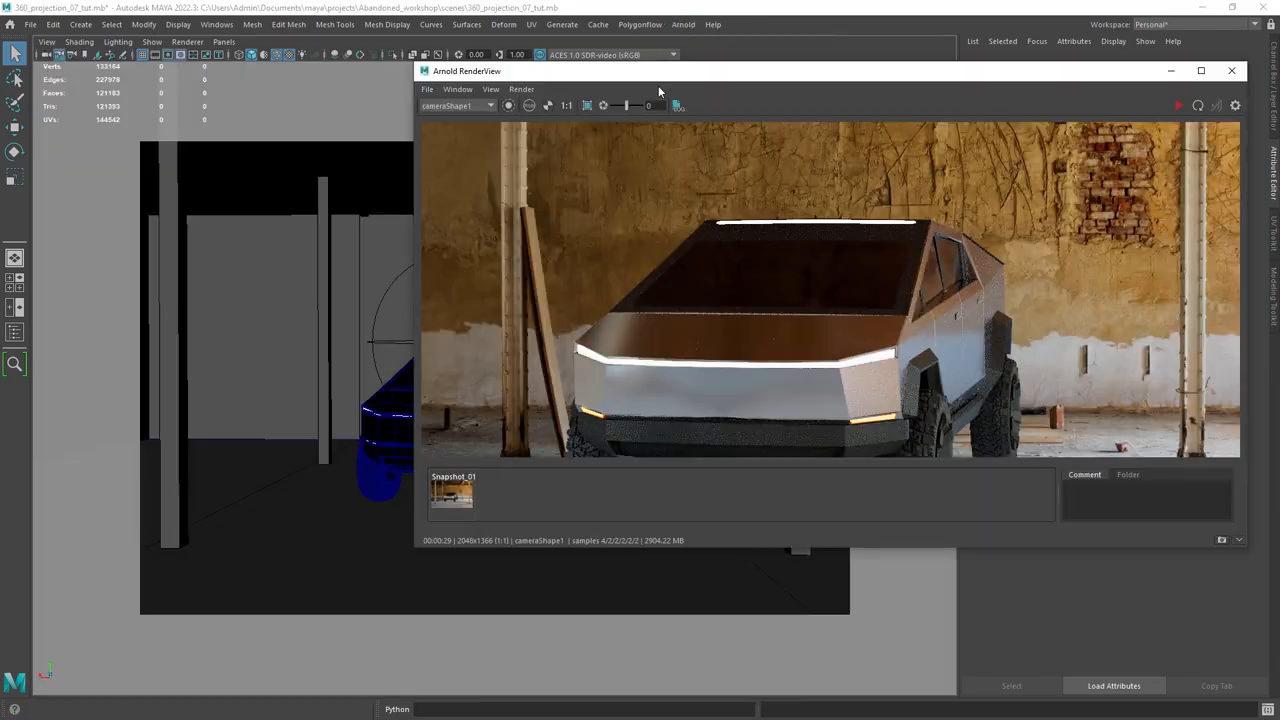
Re-render the truck in the workshop and close the render view.
{"action": "left_click", "coordinate": [1201, 70]}
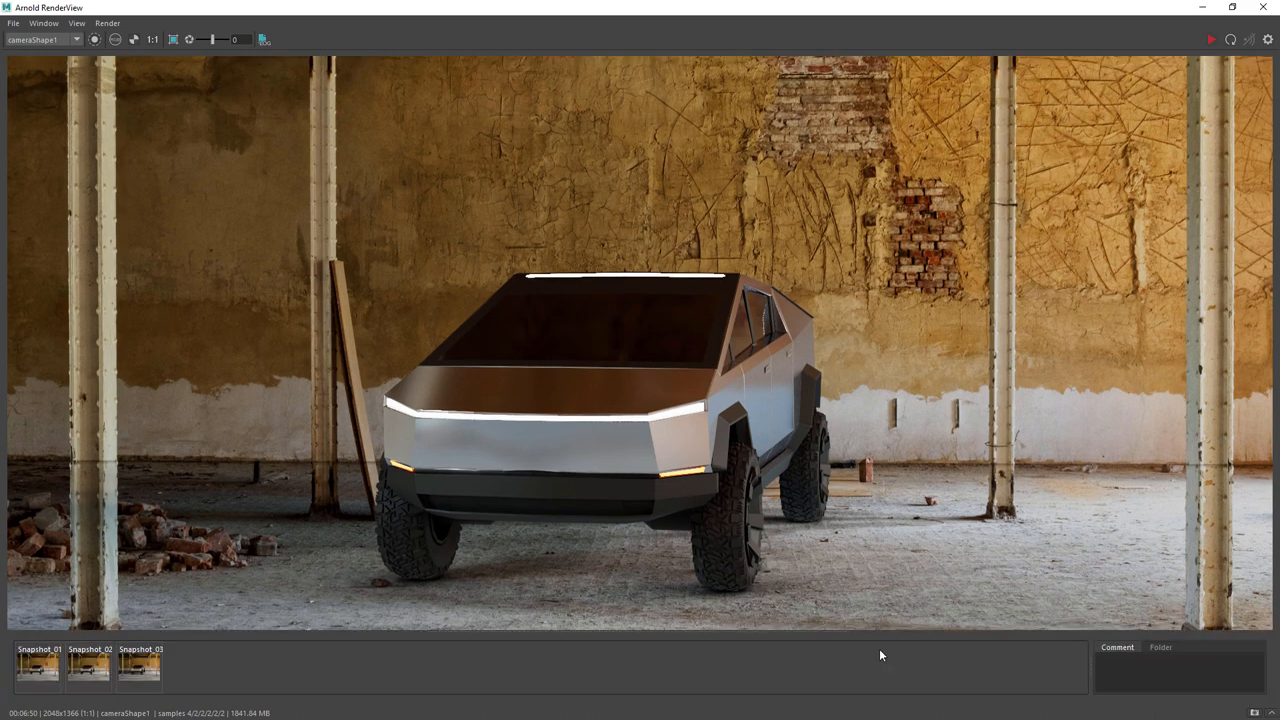
{"action": "left_click", "coordinate": [95, 668]}
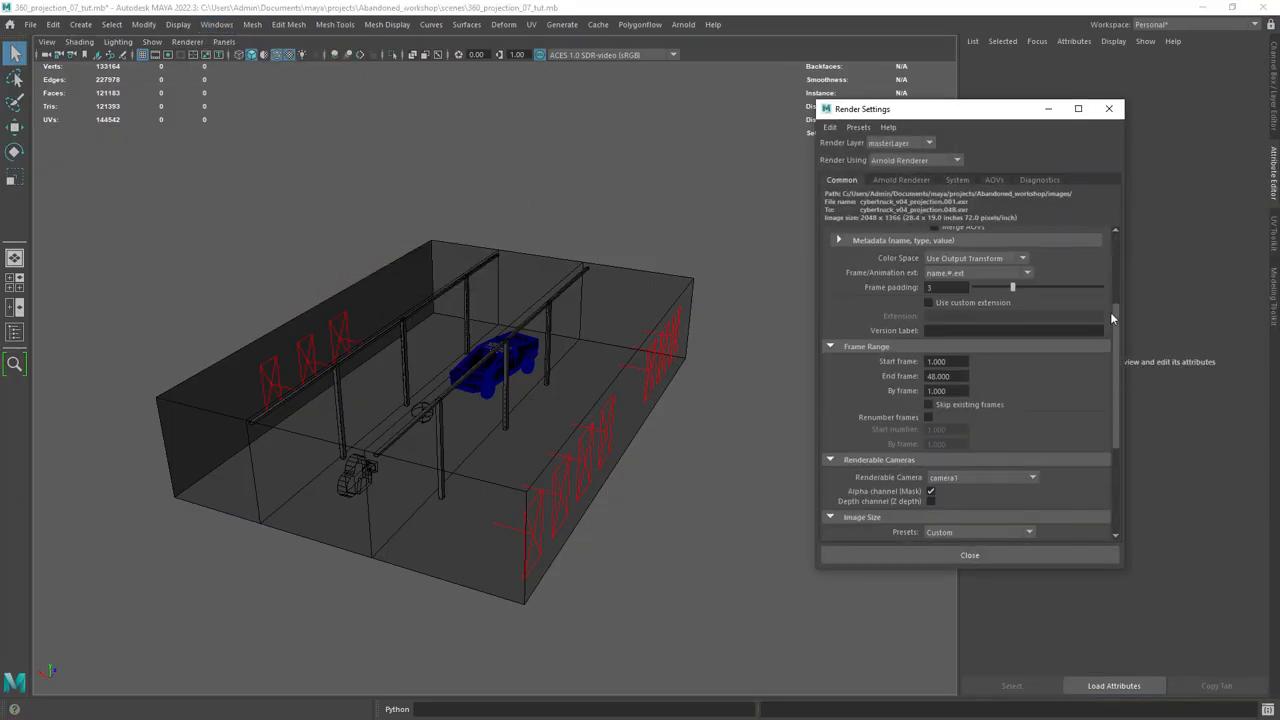
Review the Arnold Sampling and Ray Depth settings, then close Render Settings.
{"action": "left_click", "coordinate": [902, 179]}
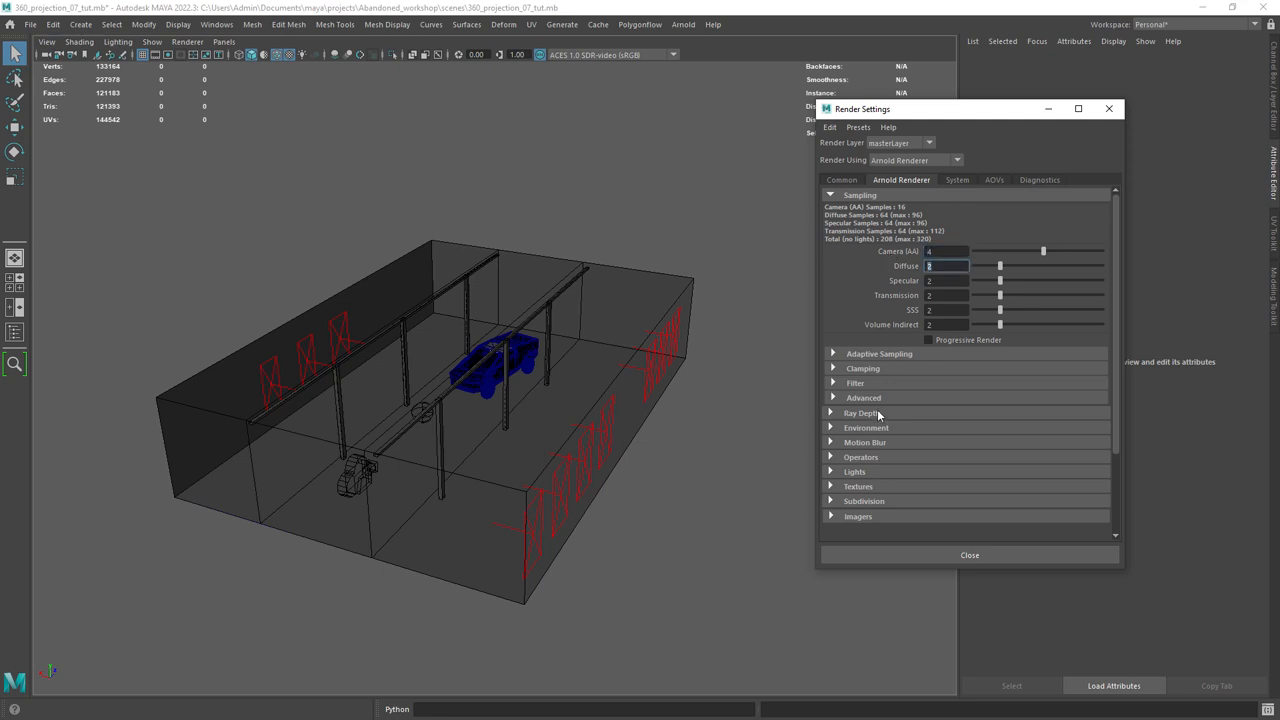
{"action": "left_click", "coordinate": [860, 413]}
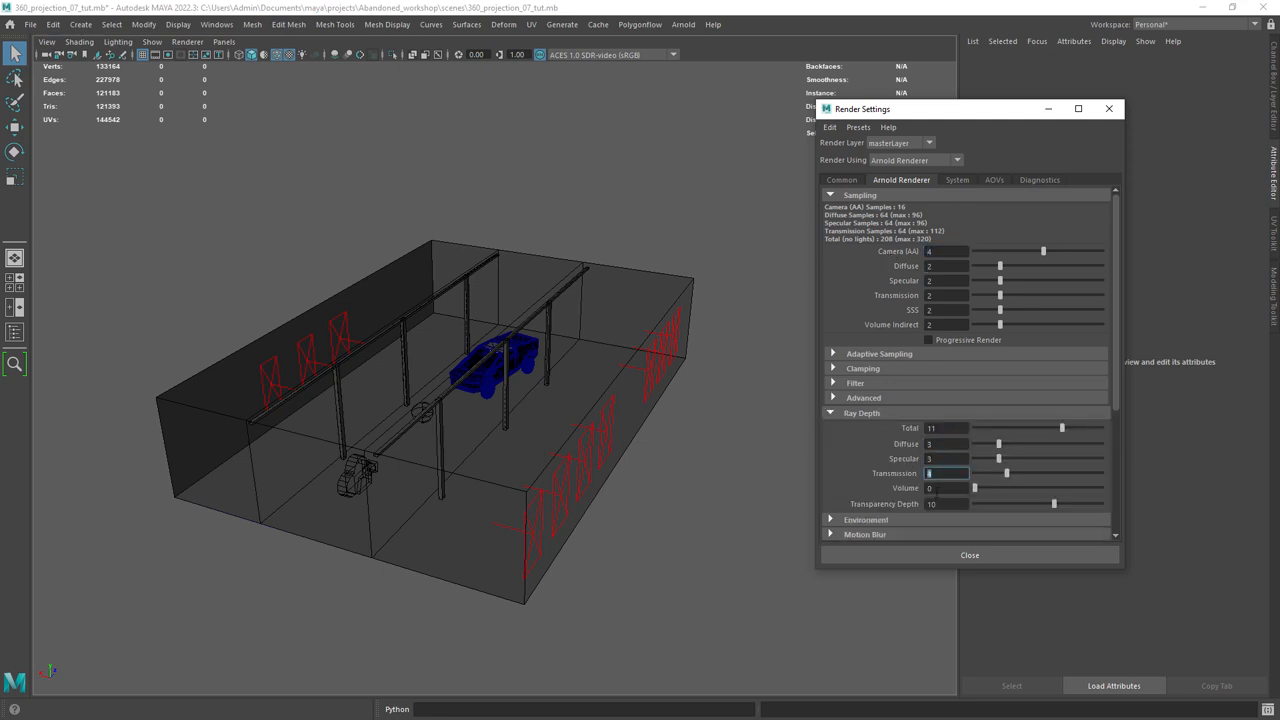
{"action": "left_click", "coordinate": [969, 555]}
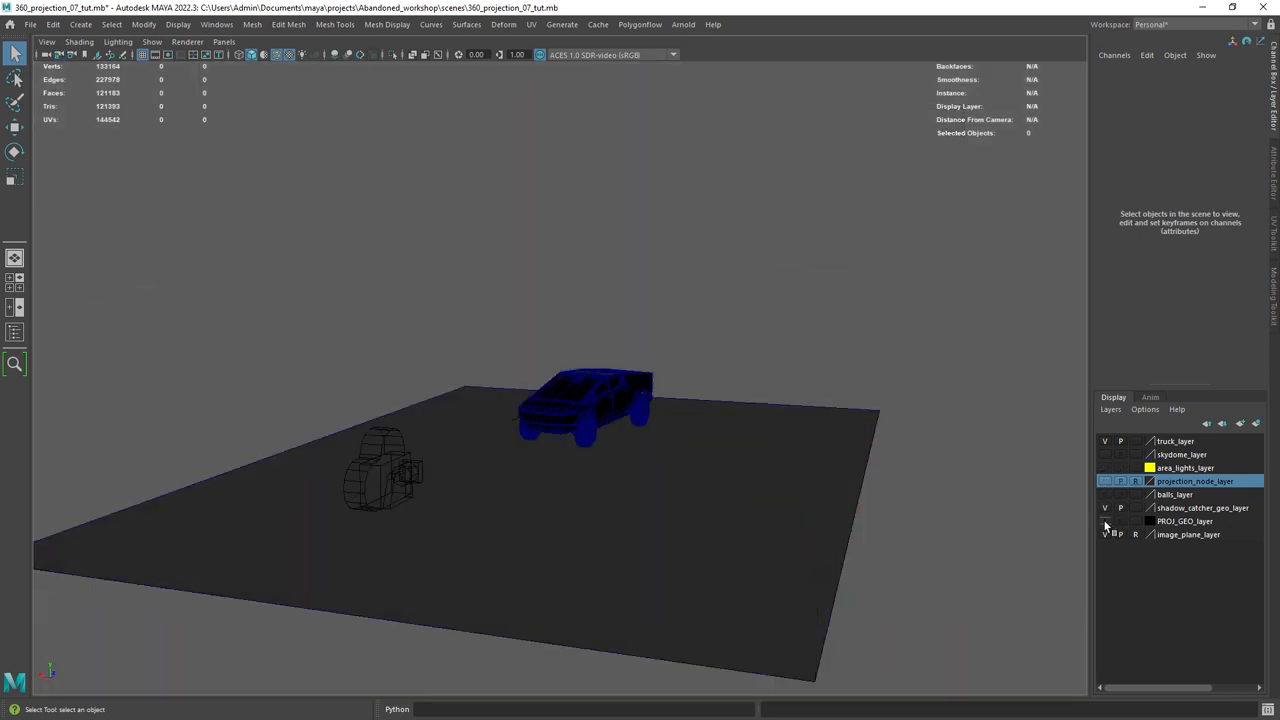
Turn on skydome_layer visibility and look through the render camera.
{"action": "left_click", "coordinate": [1196, 466]}
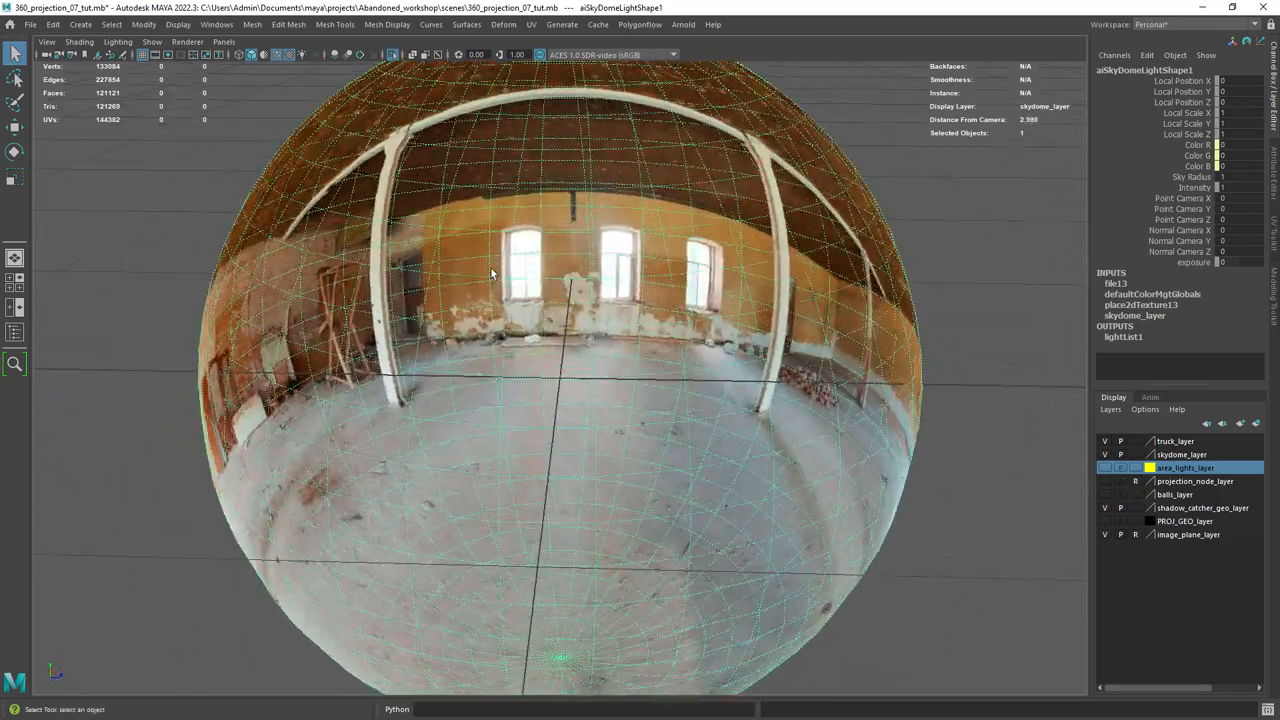
{"action": "scroll", "scroll_direction": "down", "scroll_amount": 3}
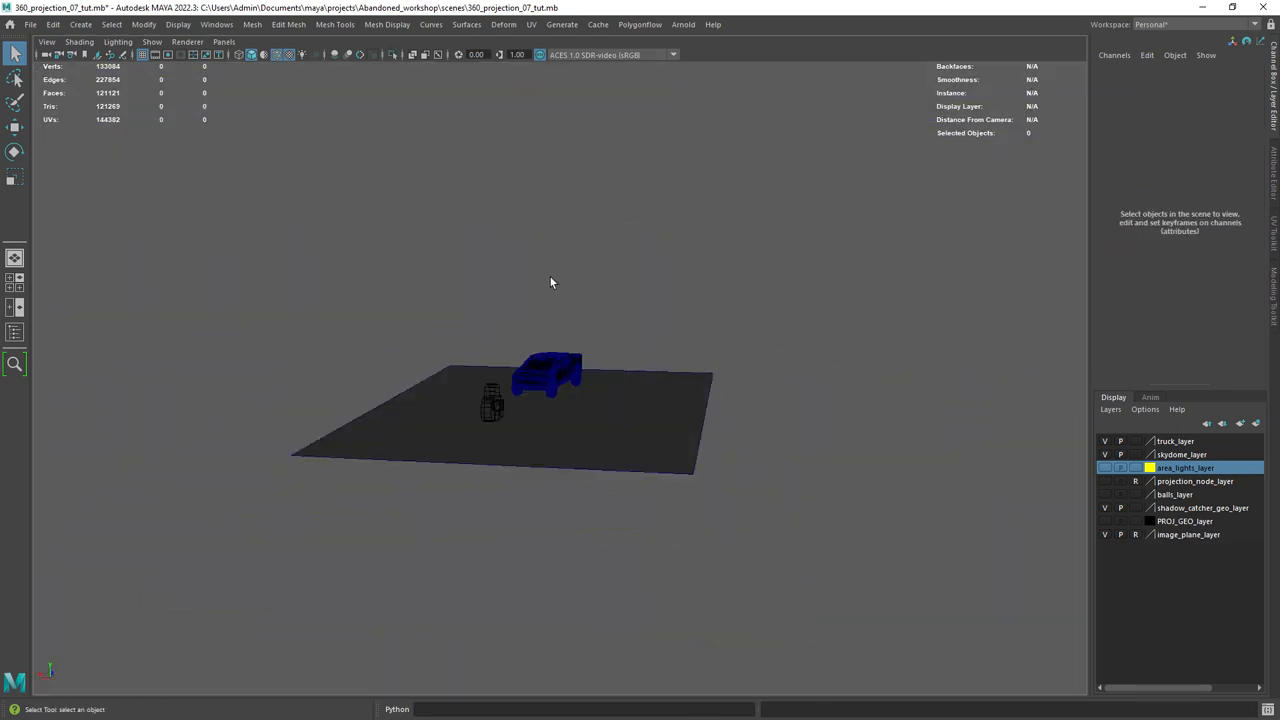
{"action": "left_click", "coordinate": [683, 24]}
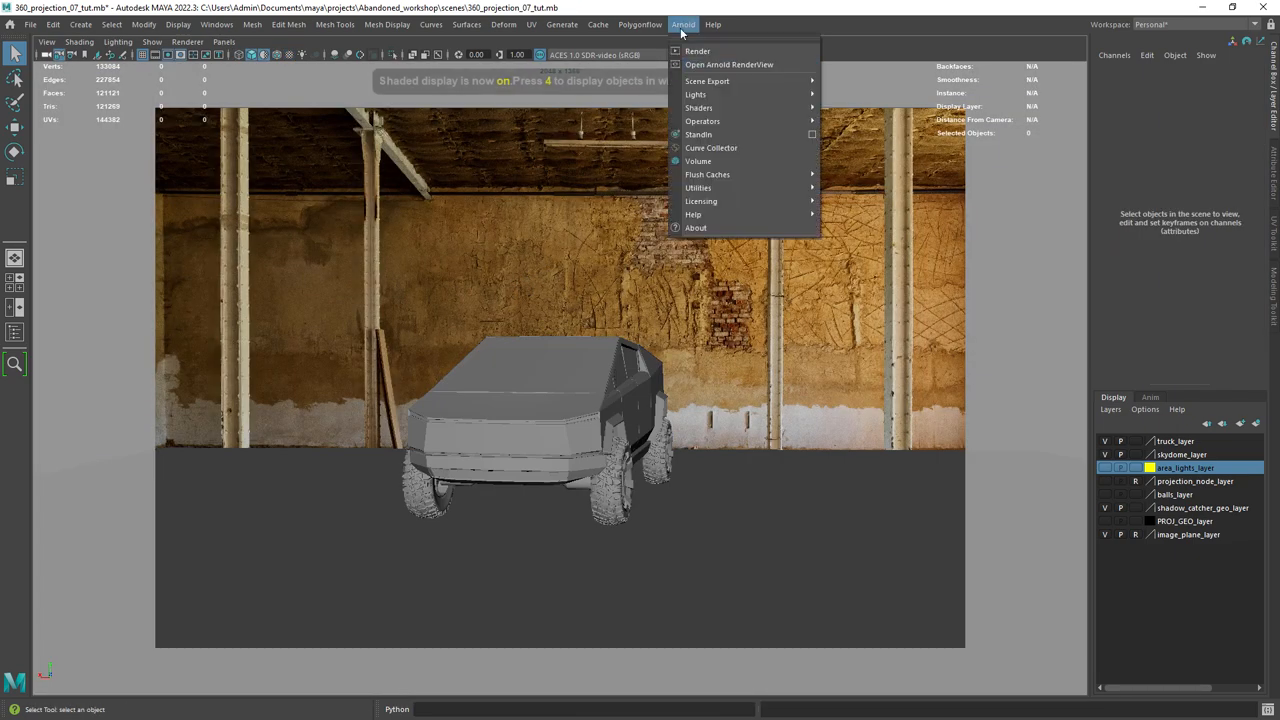
Render the sky dome view in Arnold and inspect the aiImagerLensEffects1 bloom settings.
{"action": "left_click", "coordinate": [724, 64]}
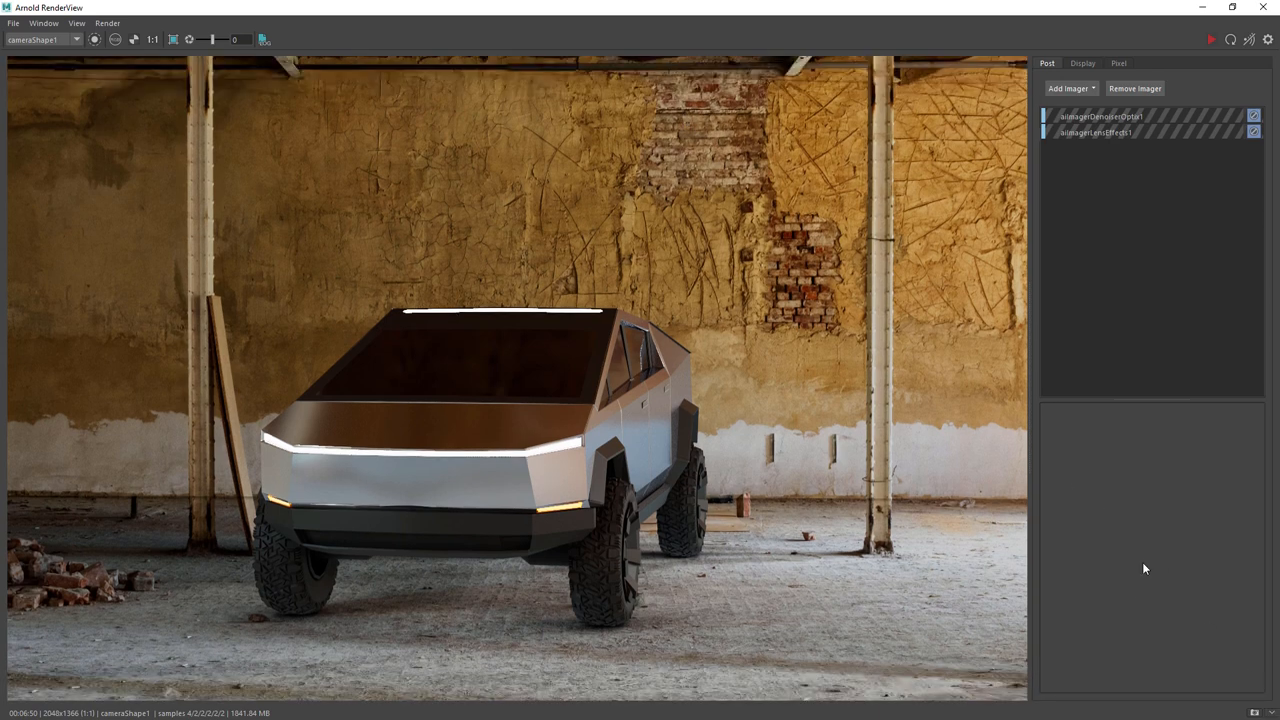
{"action": "left_click", "coordinate": [1125, 132]}
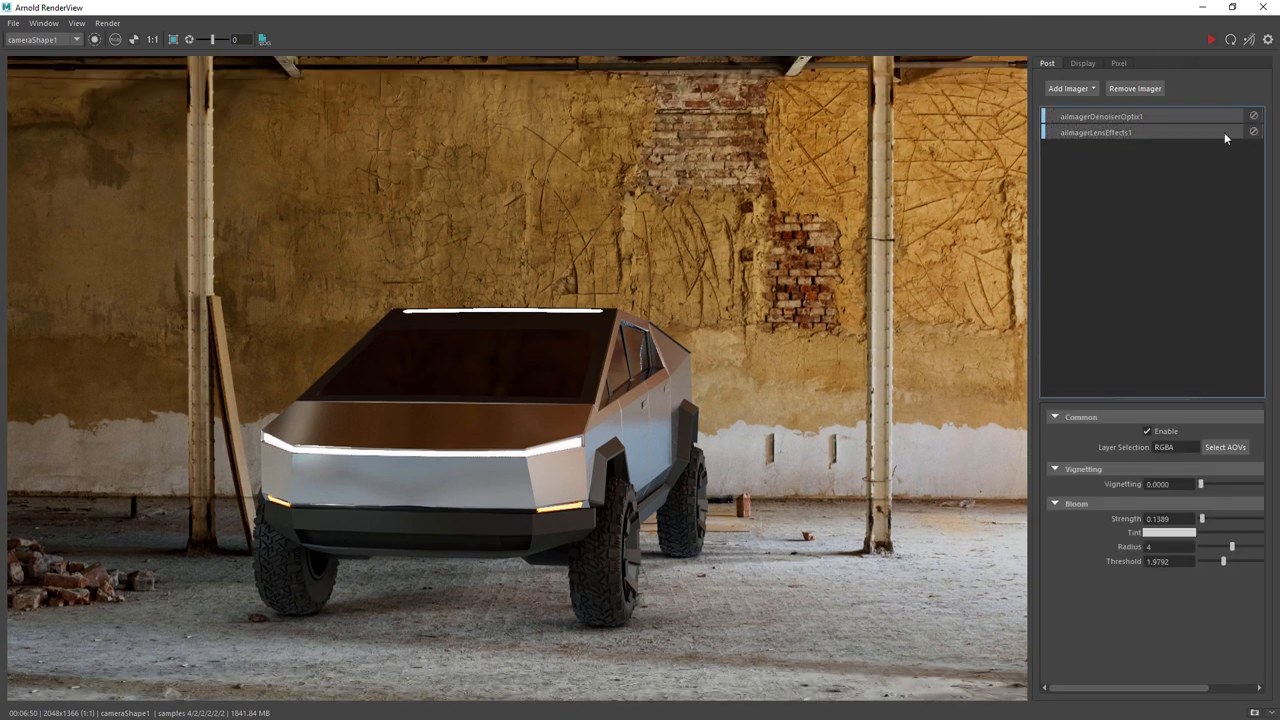
{"action": "left_click", "coordinate": [1137, 132]}
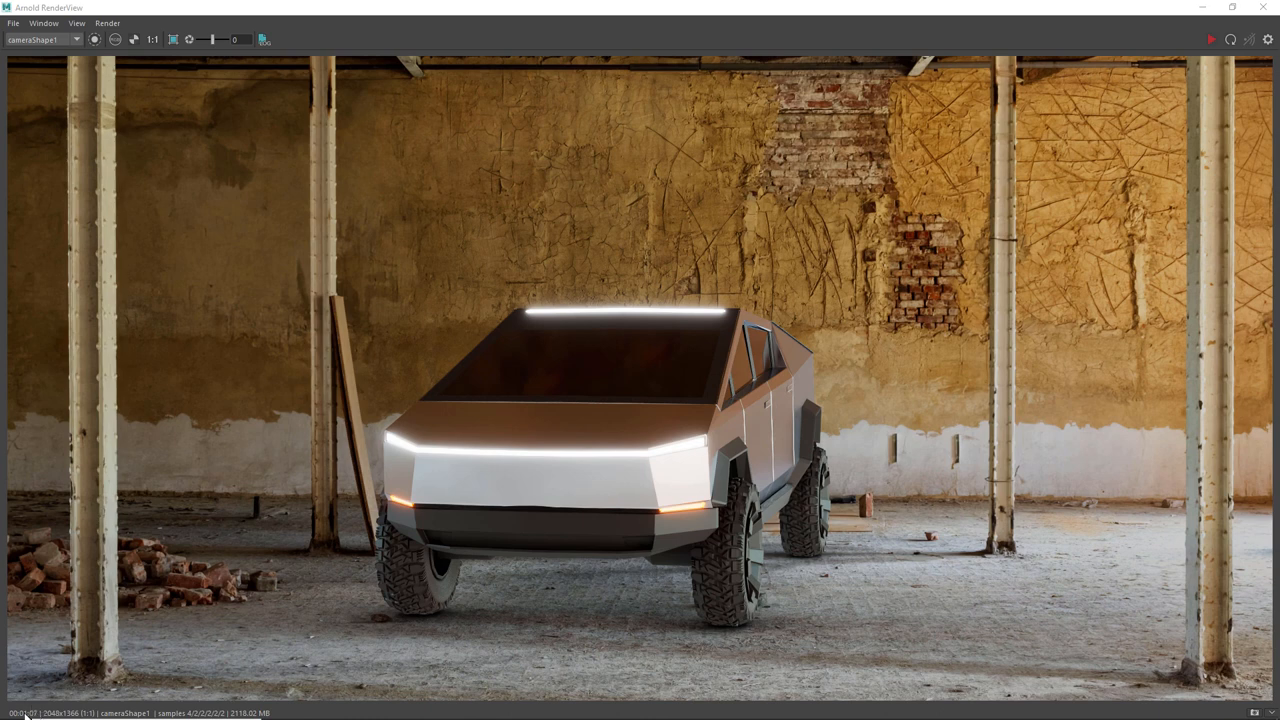
{"action": "mouse_move", "coordinate": [851, 273]}
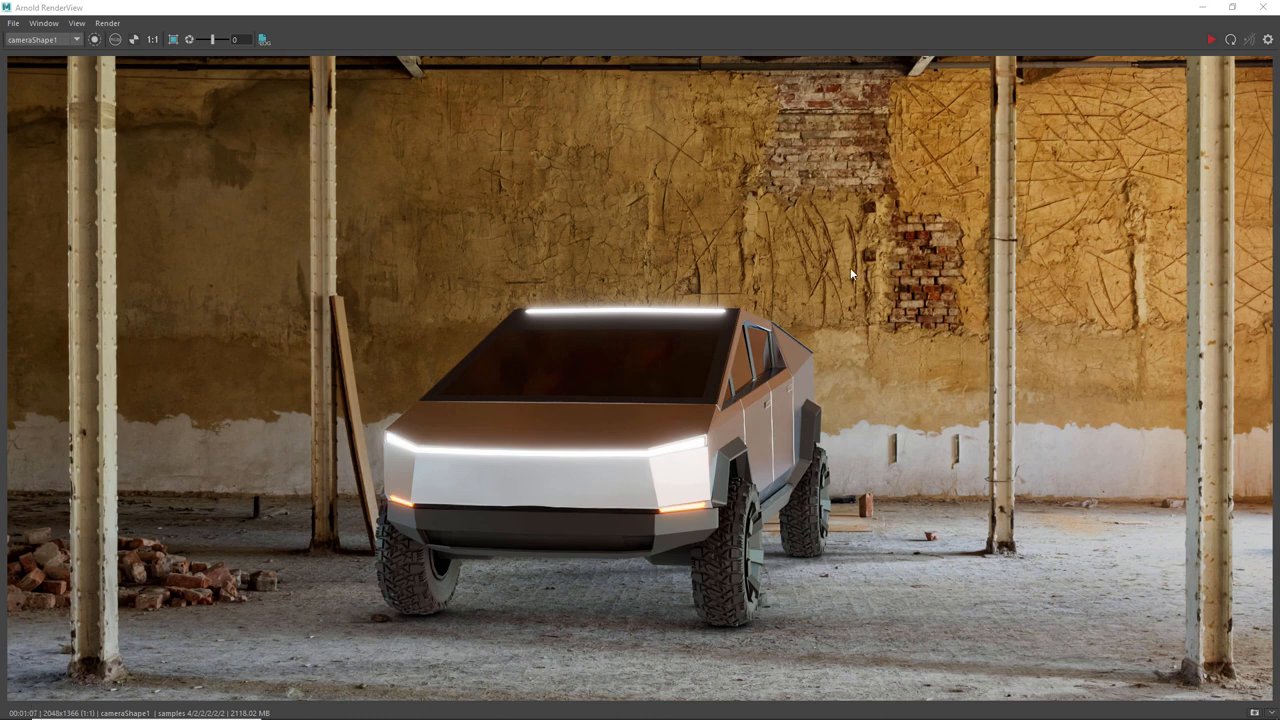
{"action": "mouse_move", "coordinate": [216, 196]}
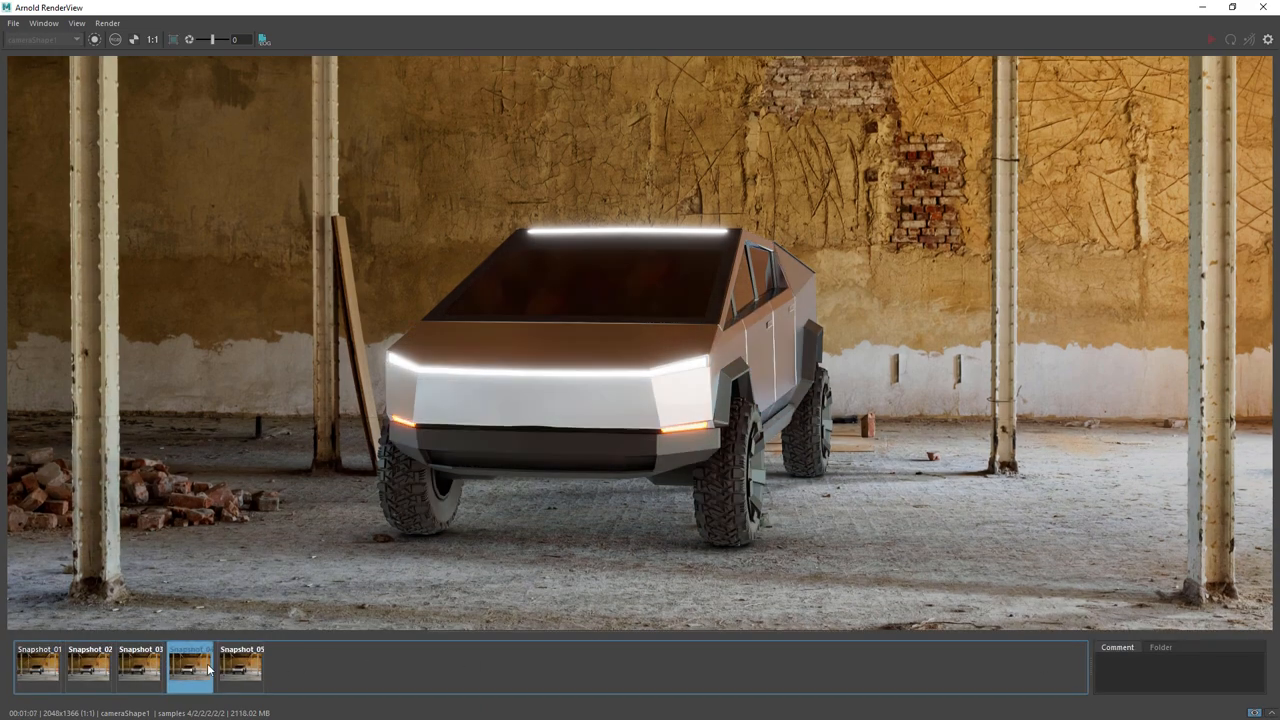
Compare Snapshot_04 with Snapshot_05 in the Arnold RenderView snapshot bar.
{"action": "left_click", "coordinate": [245, 672]}
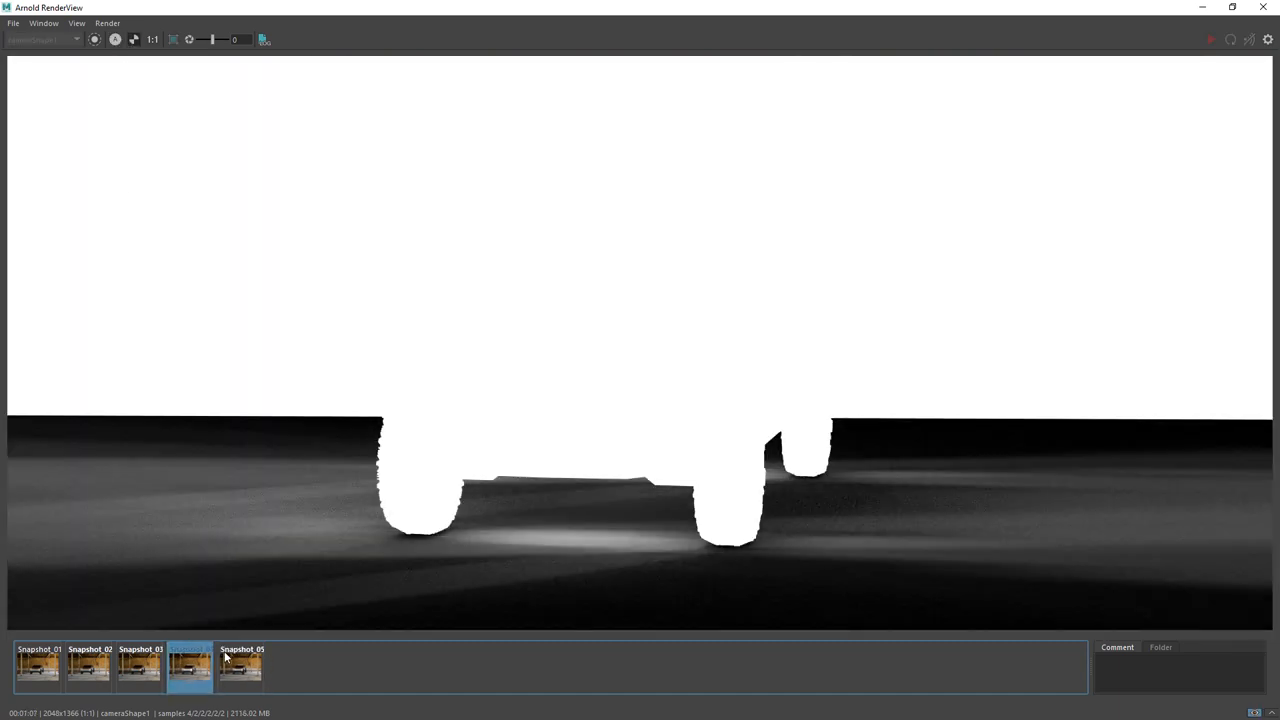
{"action": "left_click", "coordinate": [250, 670]}
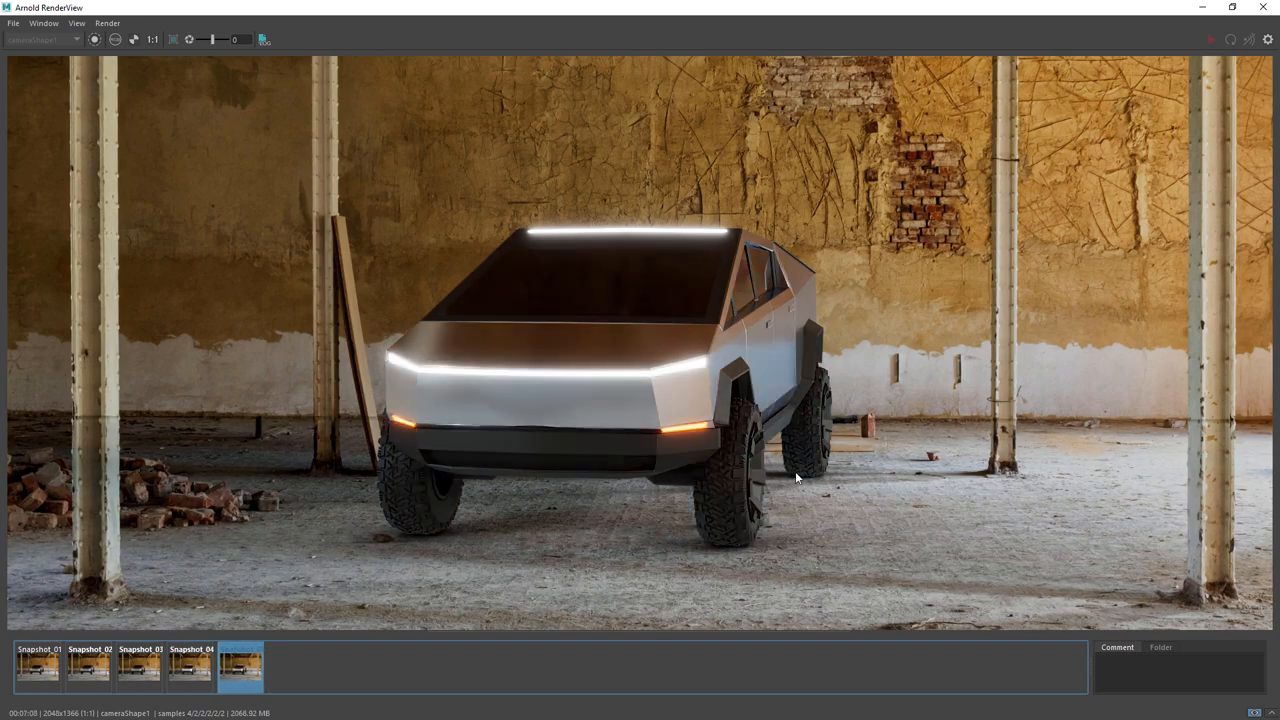
{"action": "mouse_move", "coordinate": [788, 332]}
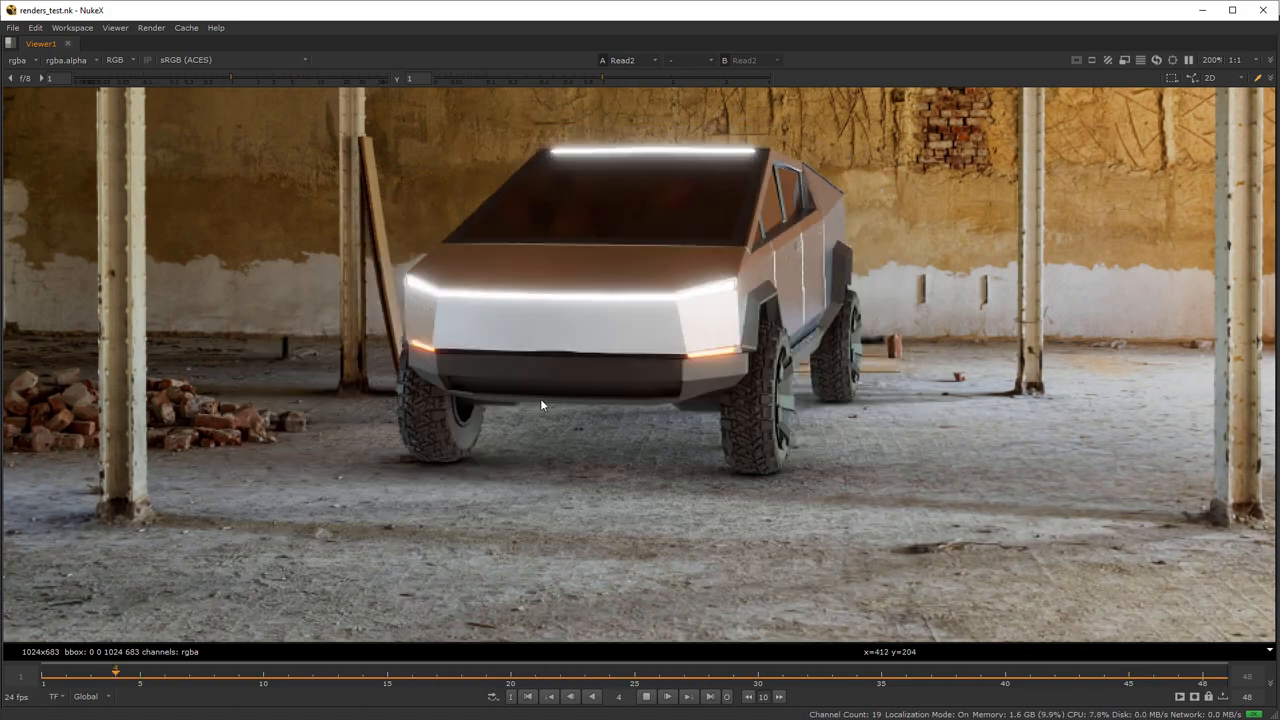
{"action": "mouse_move", "coordinate": [502, 224]}
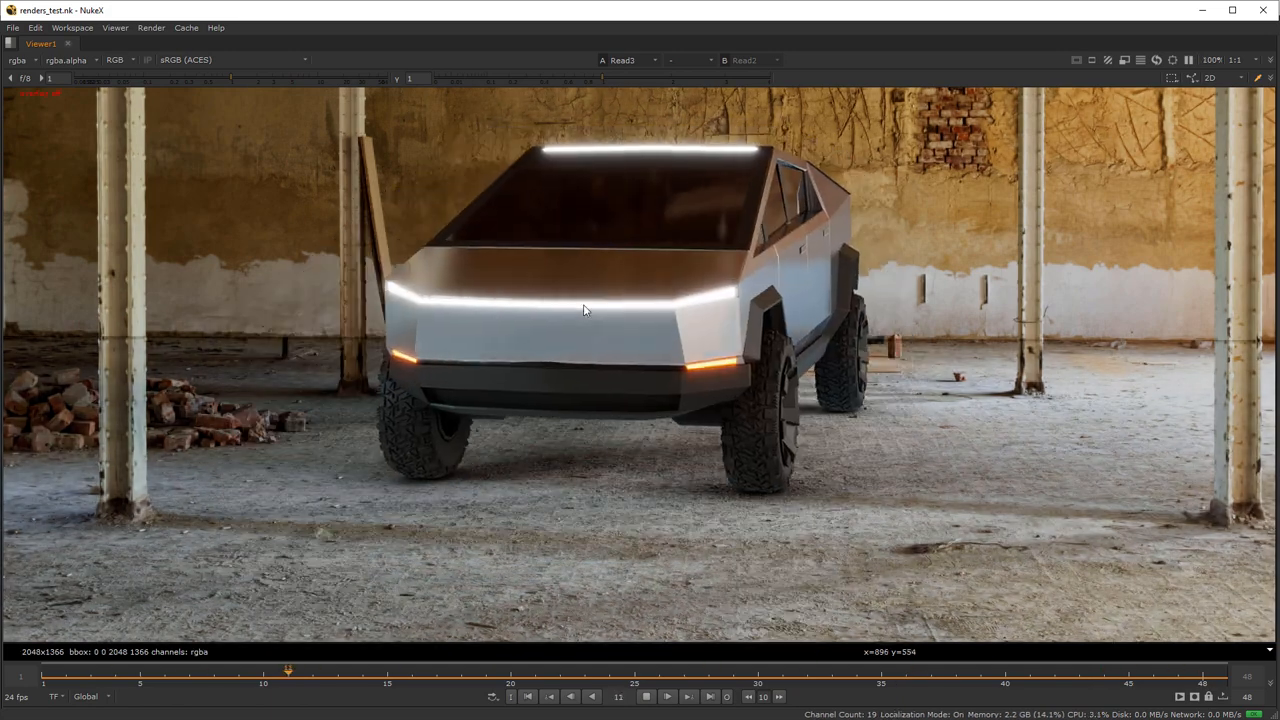
Play back the Read3 truck render sequence in Viewer1 of renders_test.nk.
{"action": "left_click", "coordinate": [646, 696]}
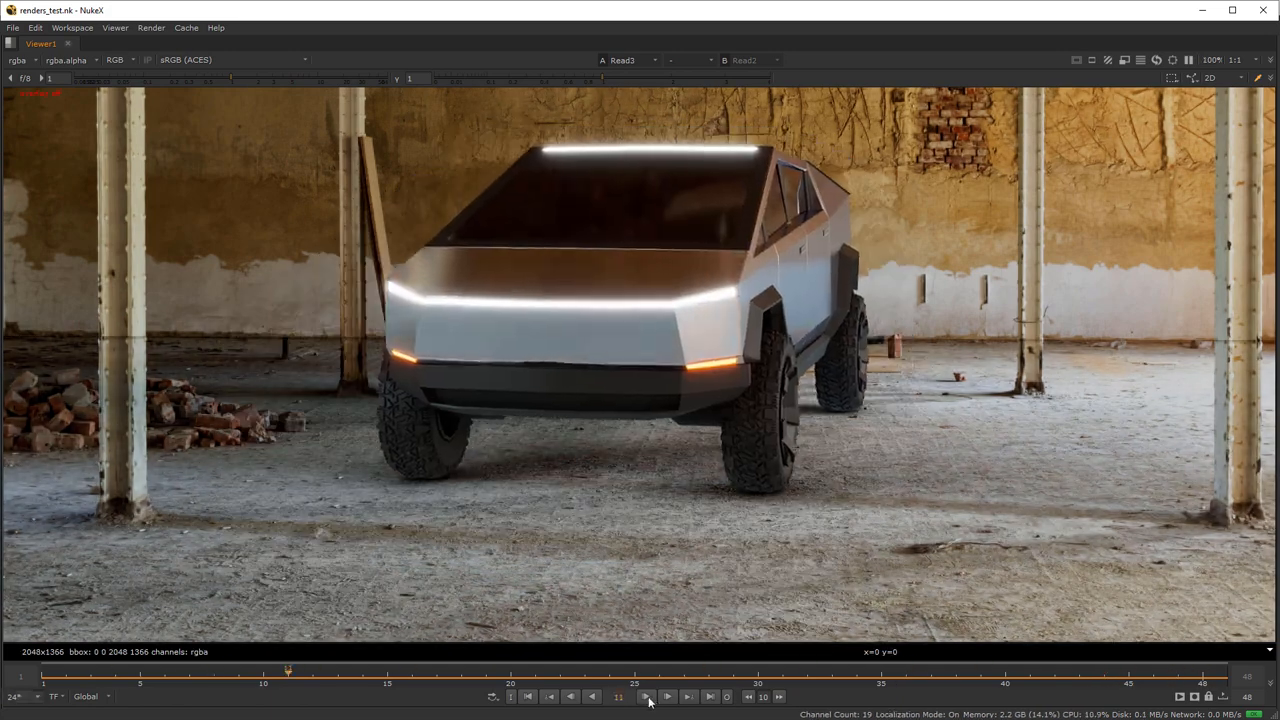